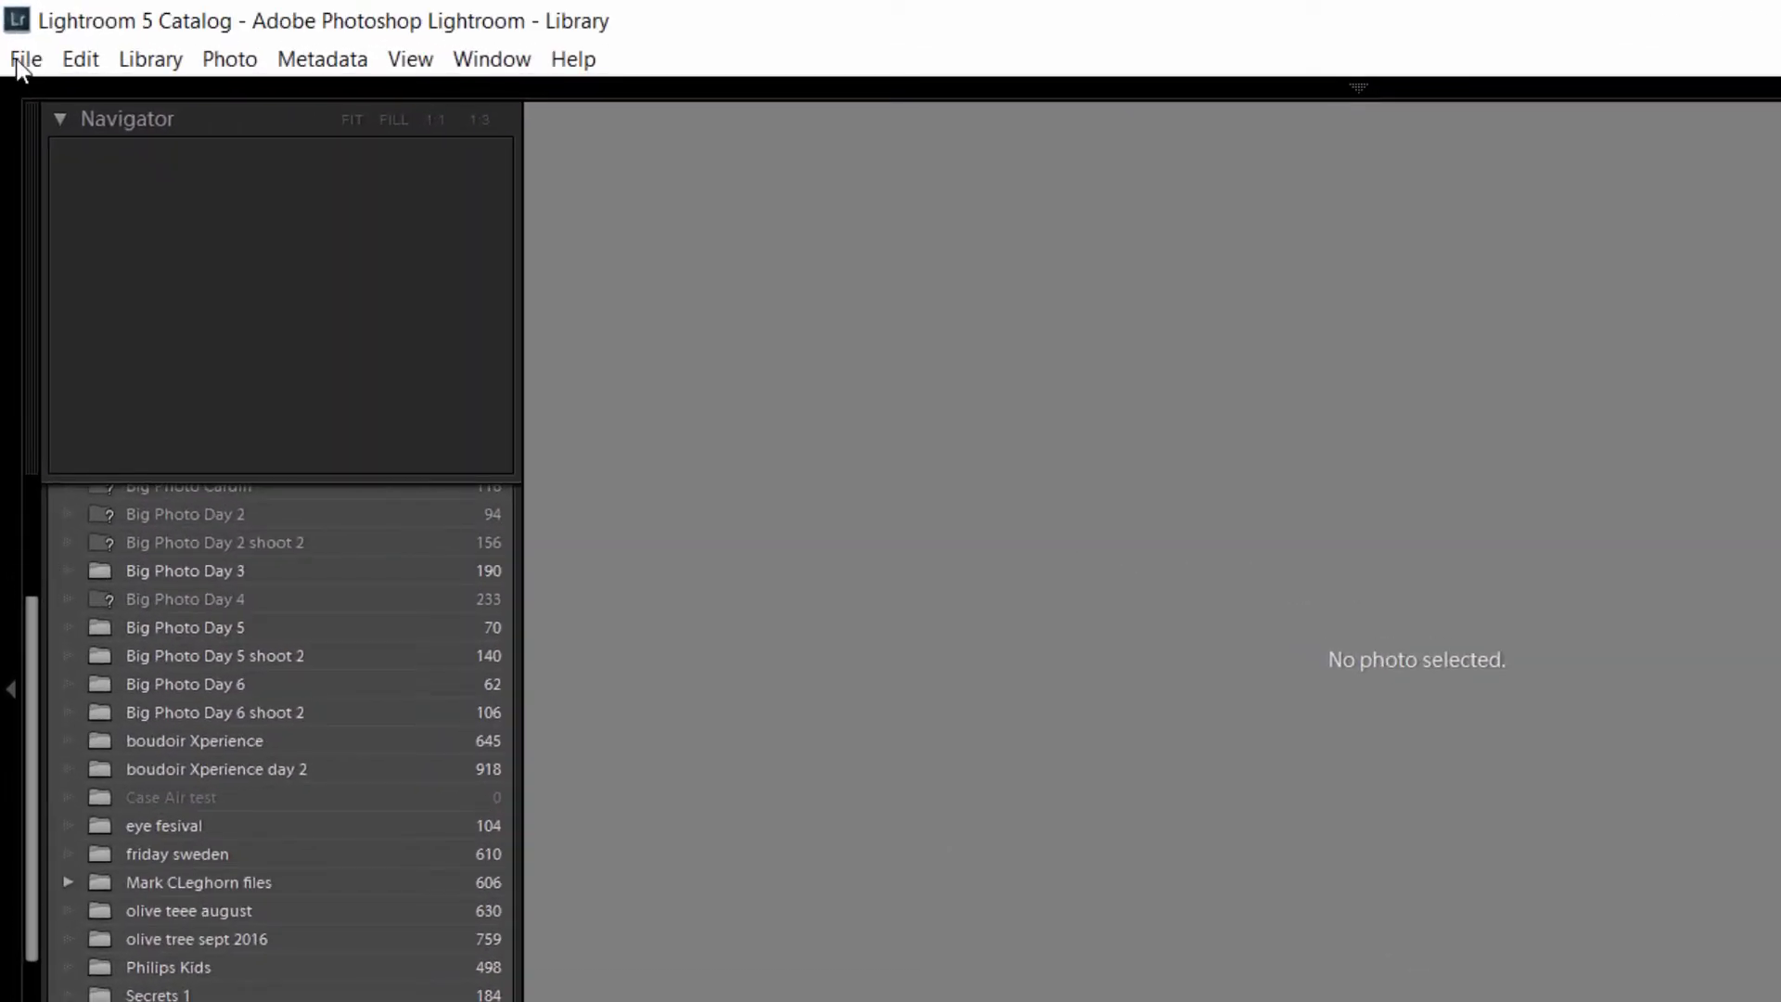
Step: Reveal the Tethered Capture commands under the File menu
click(24, 59)
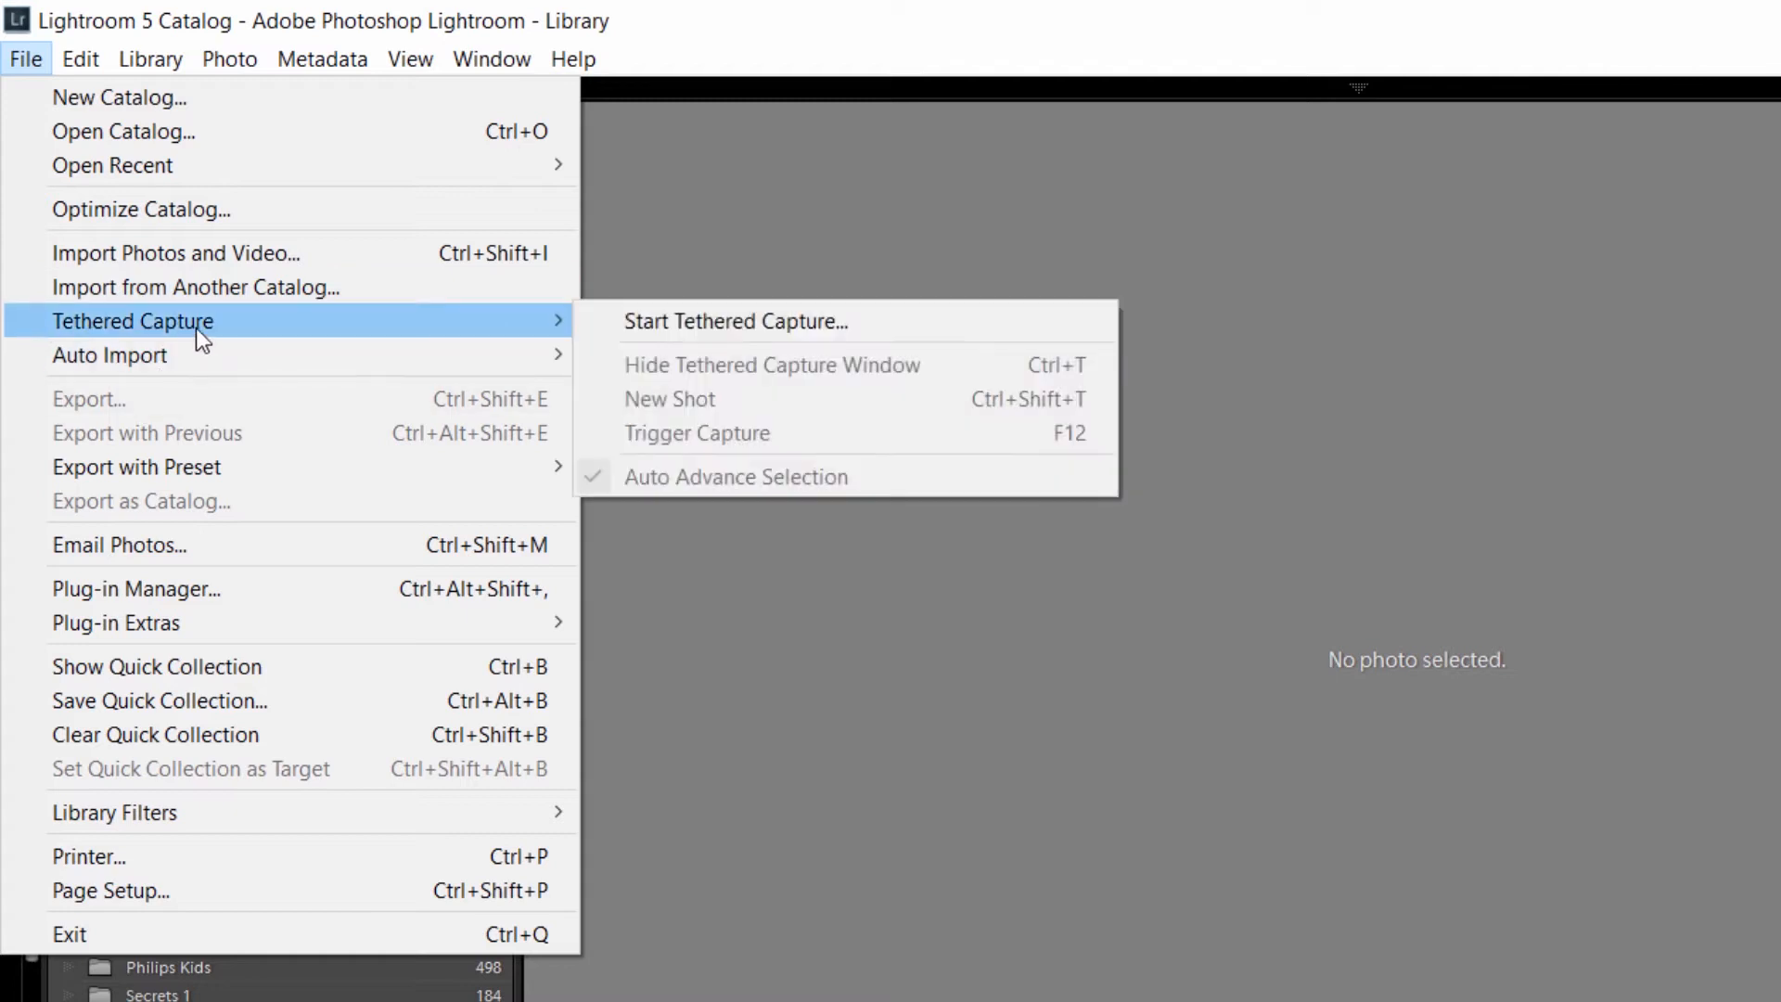
mouse_move(744, 336)
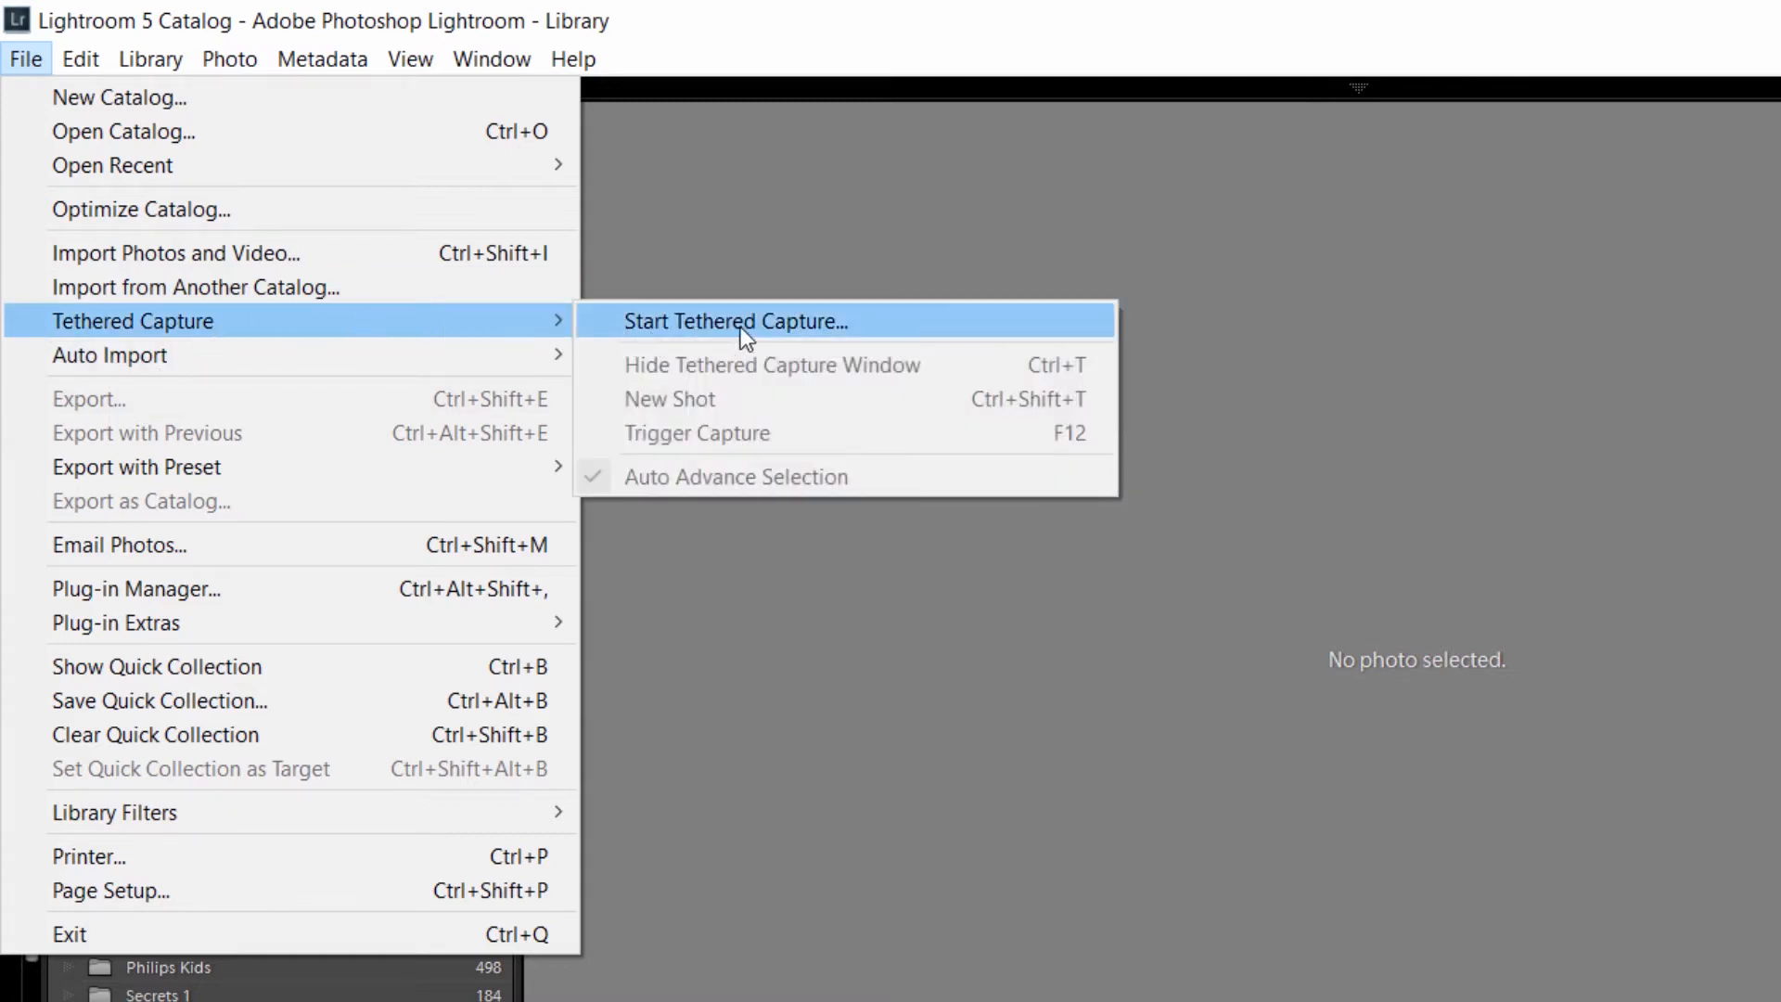
mouse_move(757, 332)
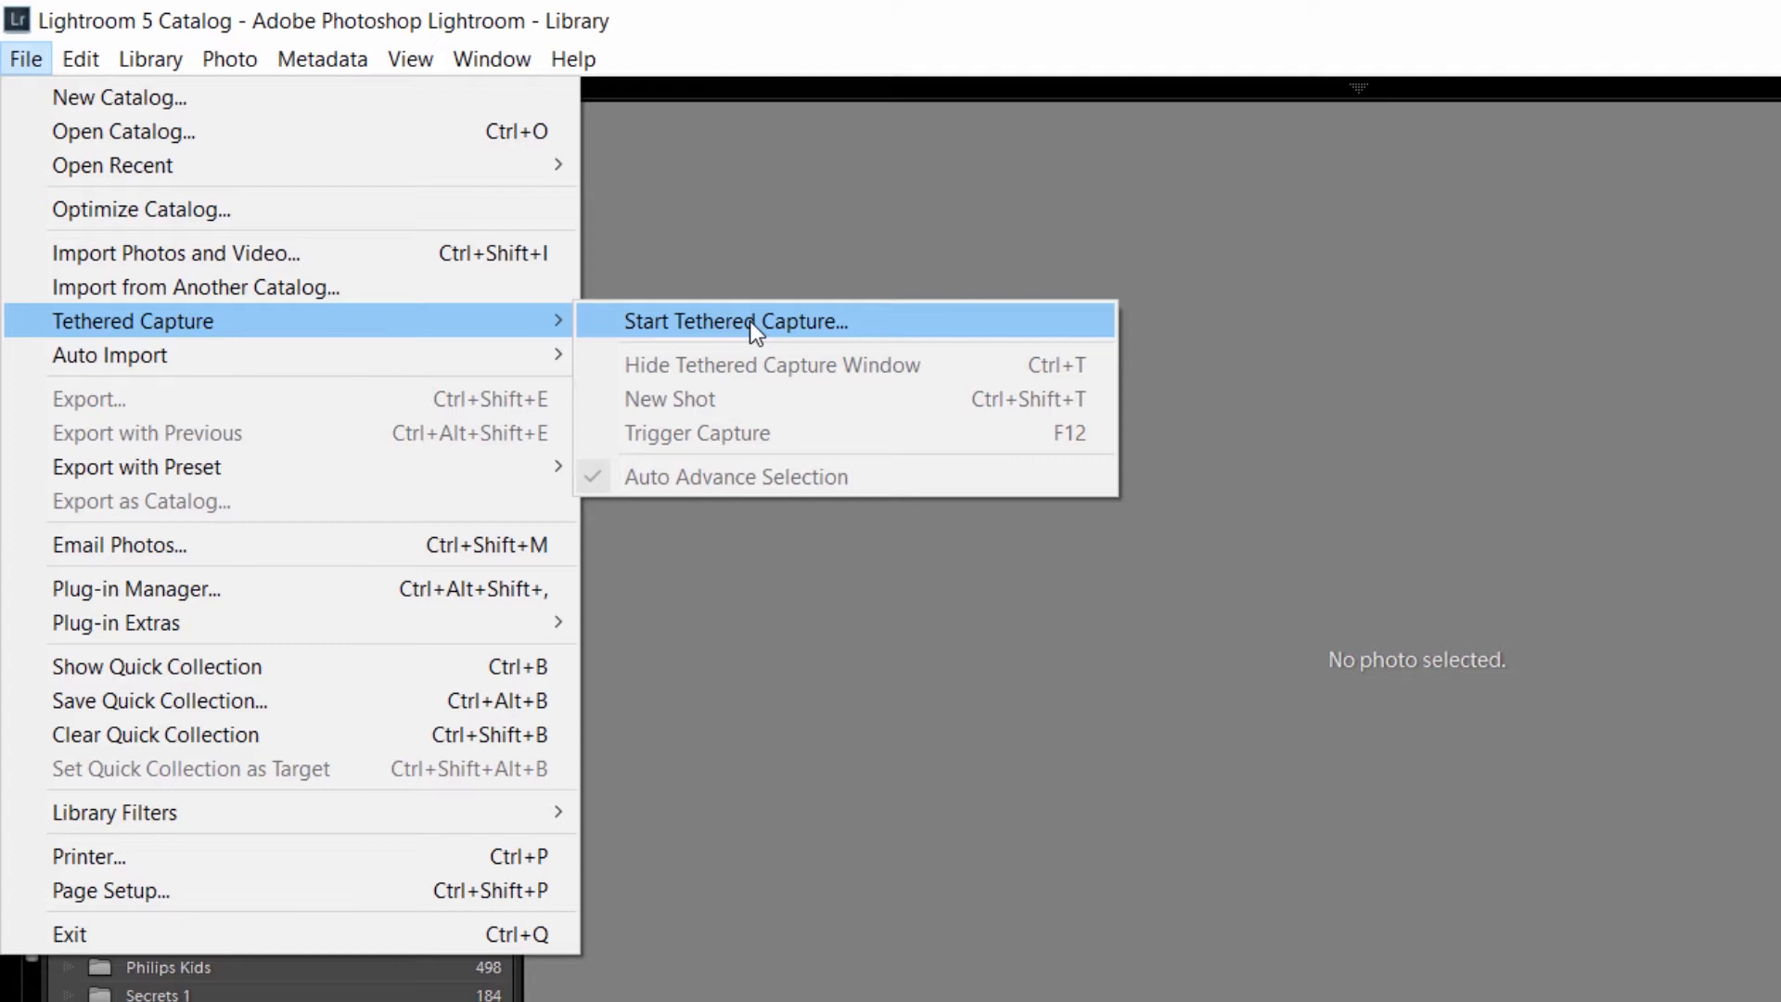
Step: Start a new tethered capture session and review the TetherTools session name and destination
click(734, 321)
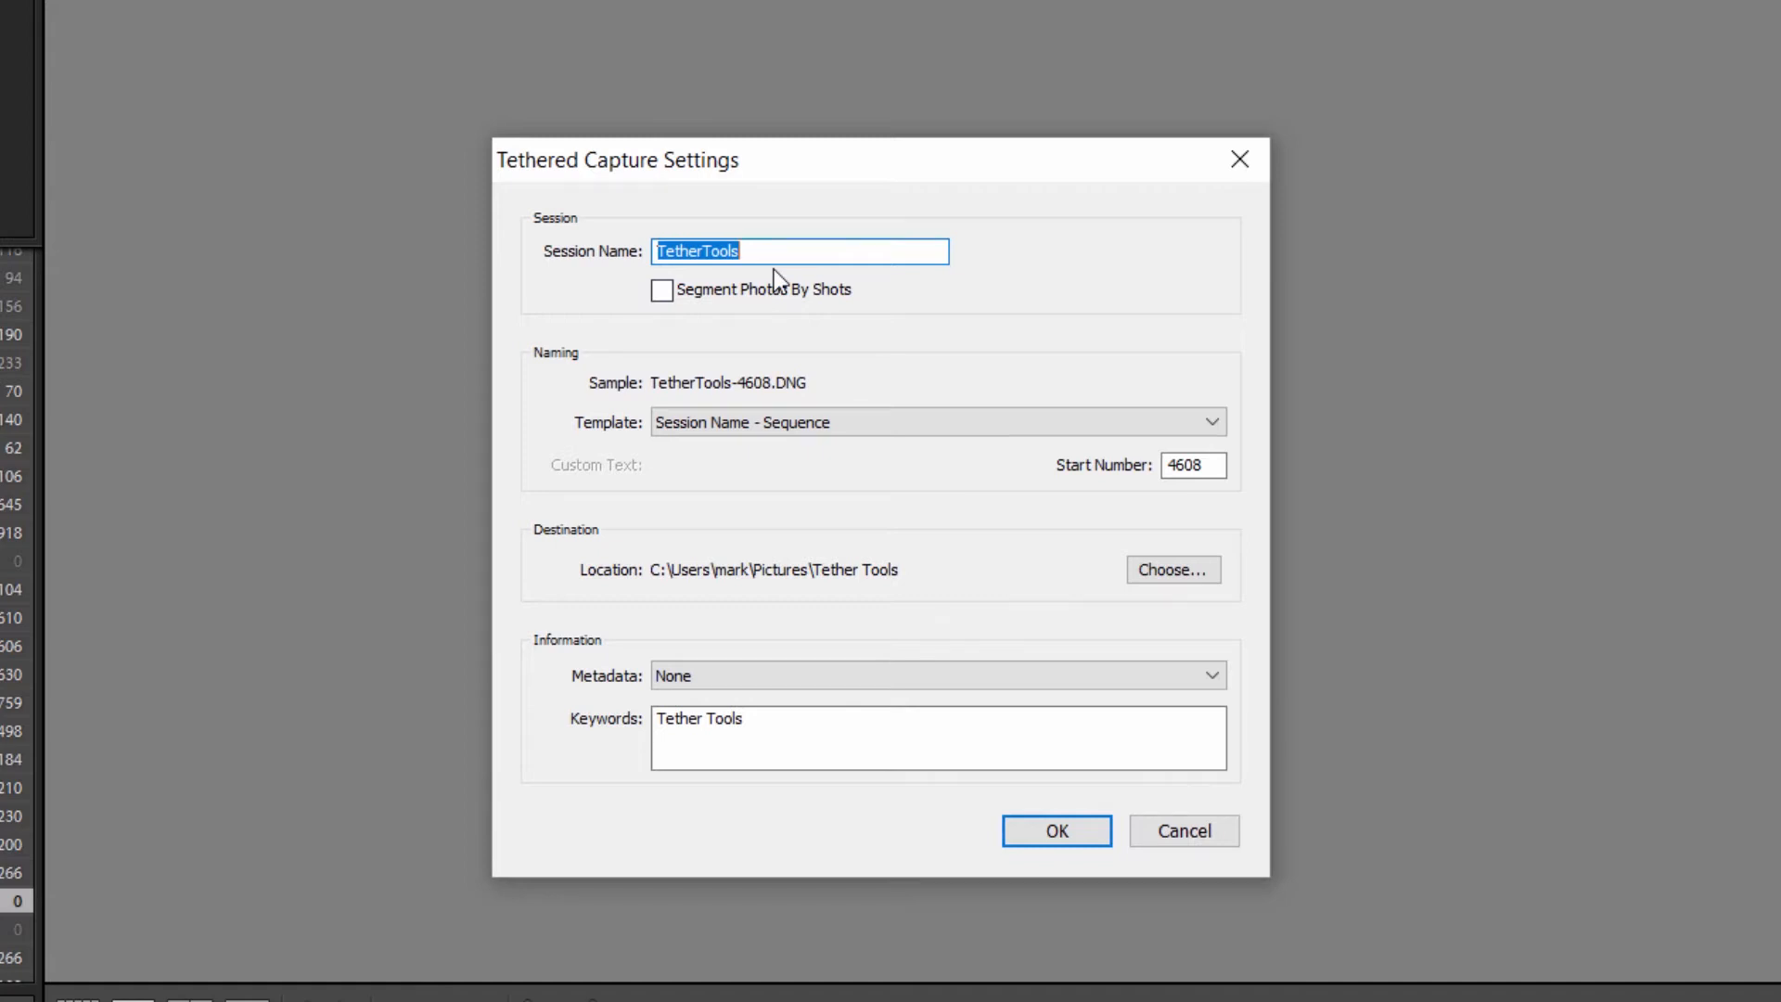
mouse_move(700, 371)
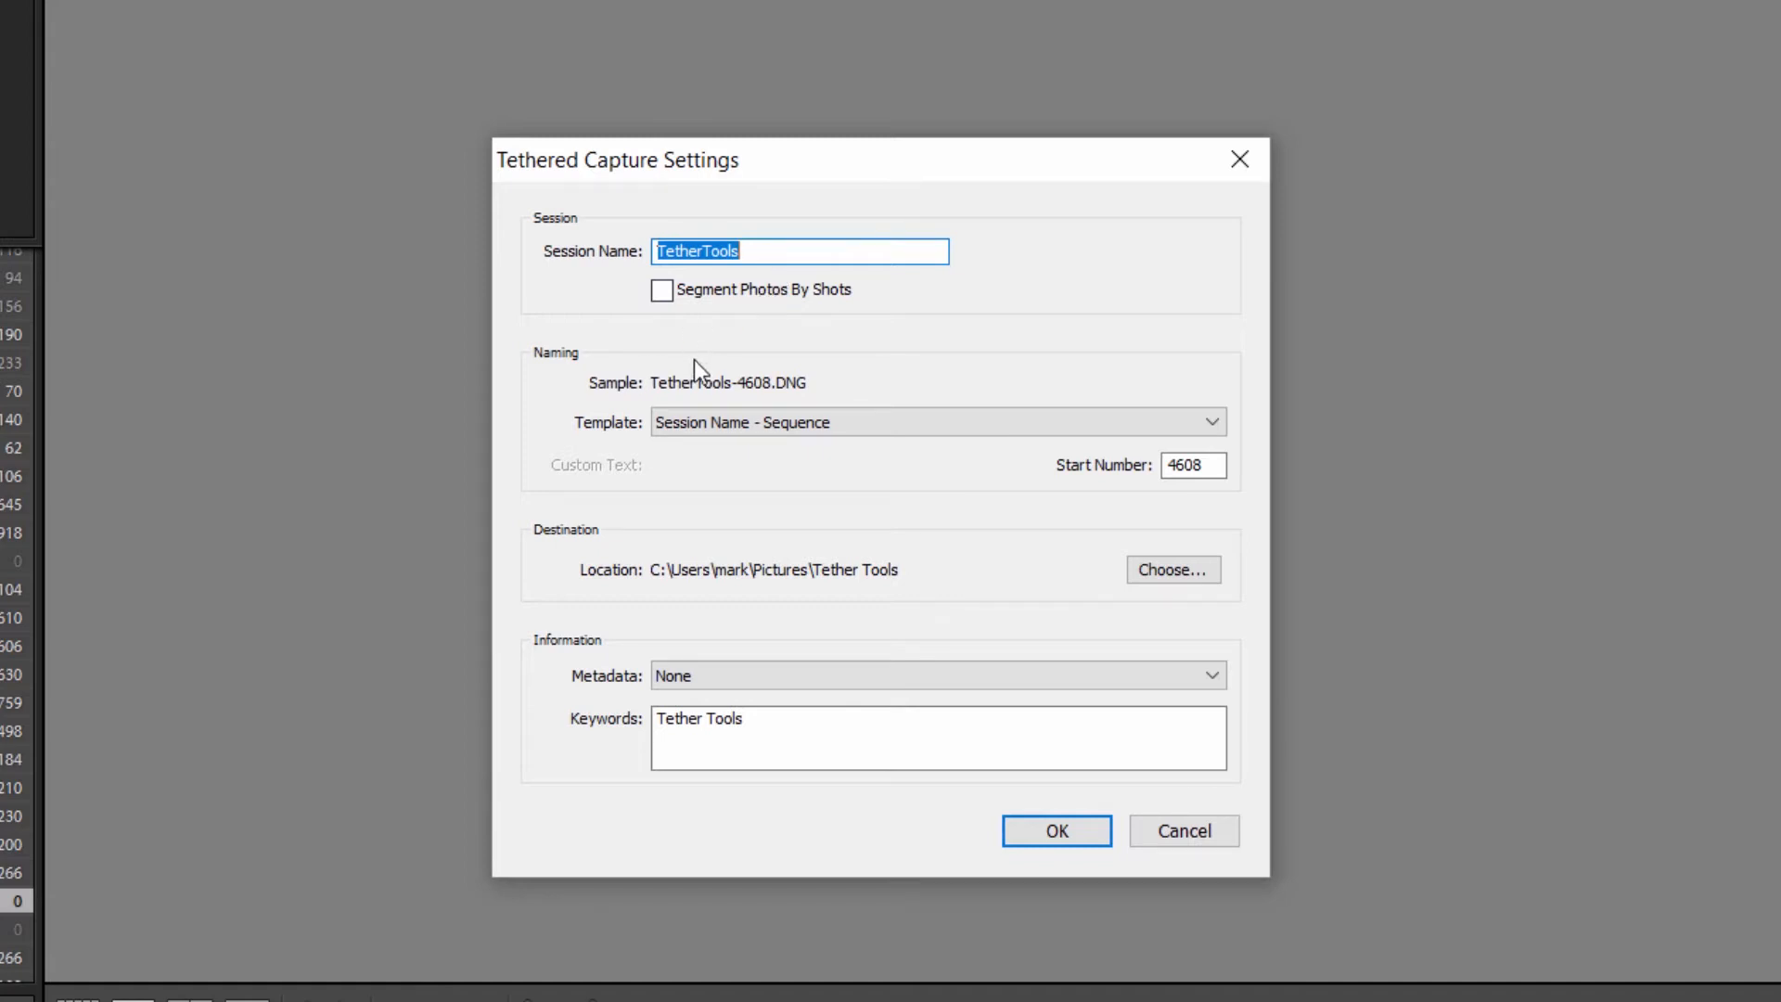
click(1193, 463)
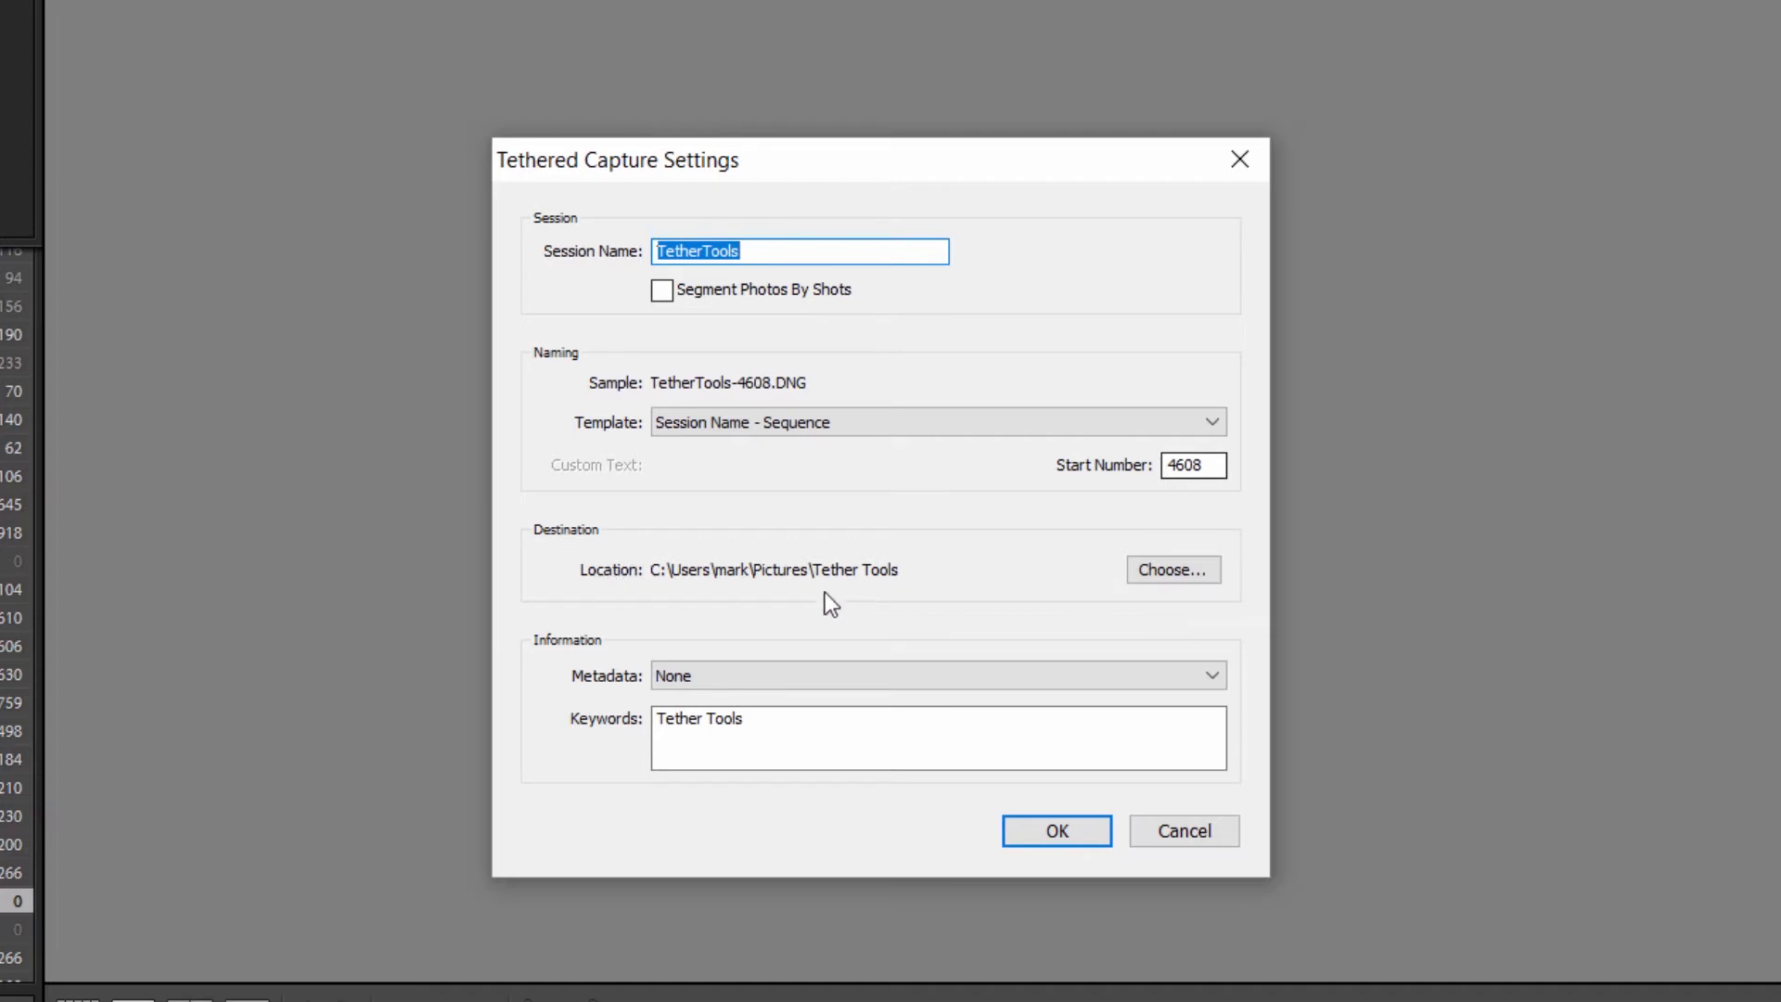
mouse_move(889, 588)
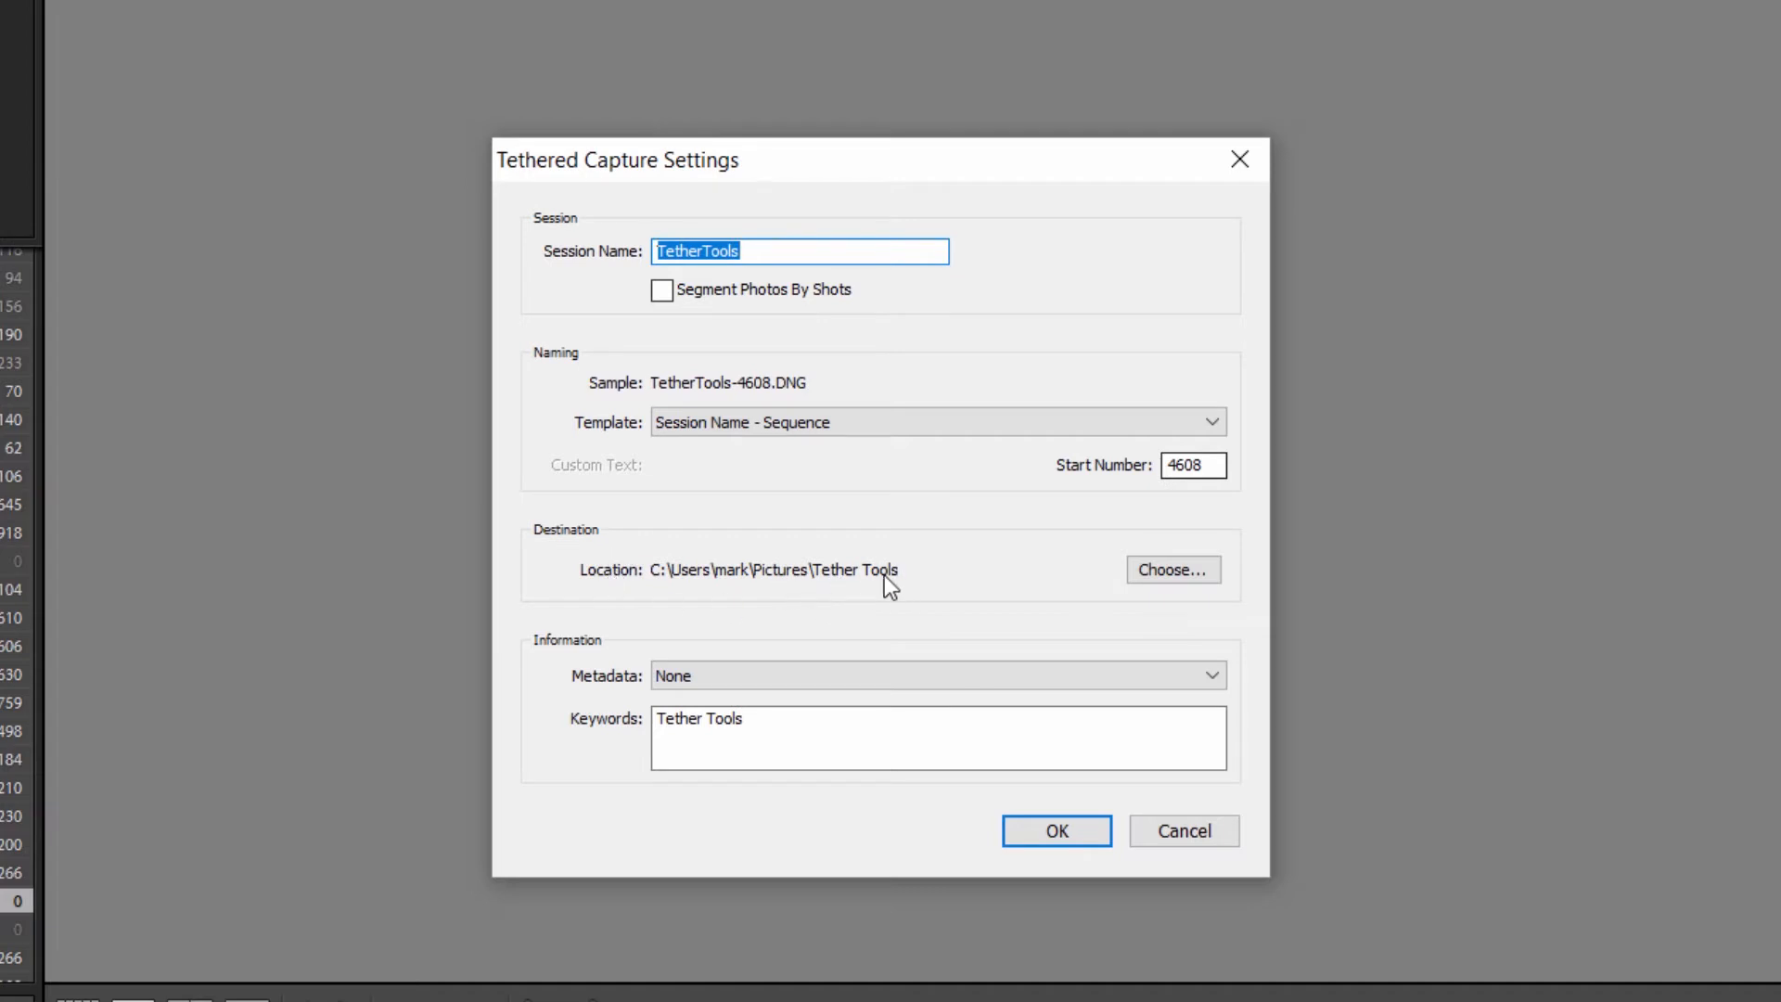
mouse_move(874, 589)
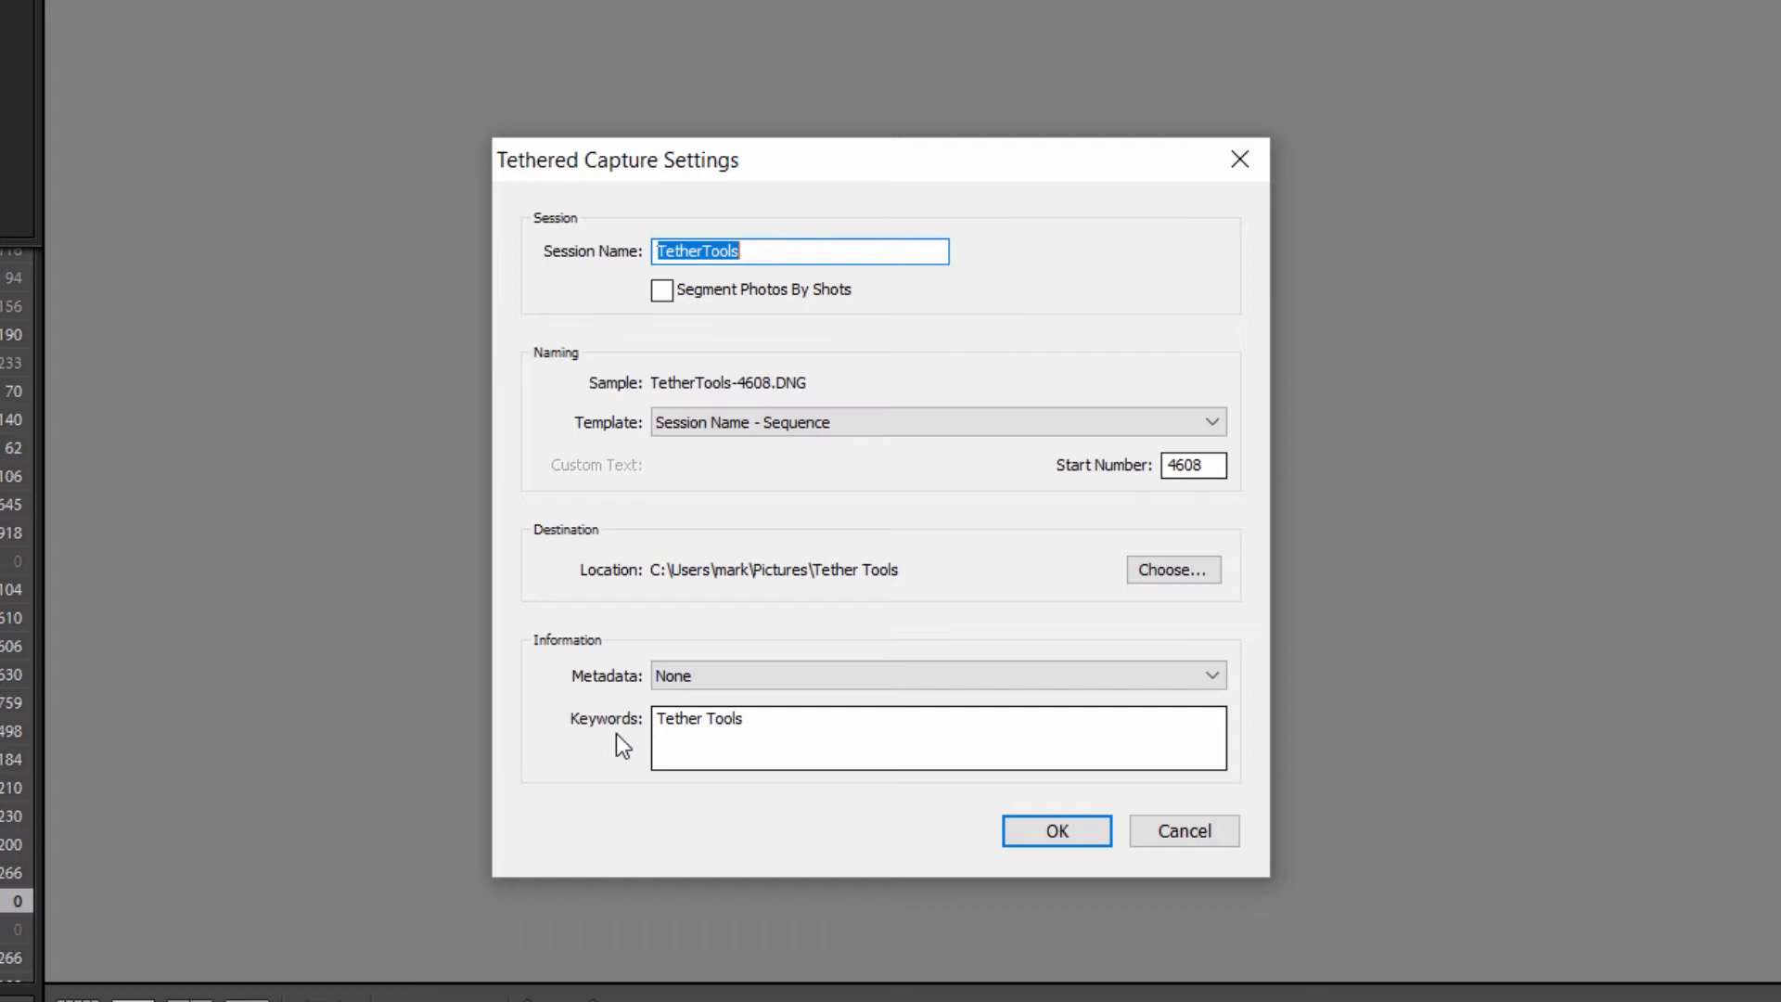
mouse_move(615, 738)
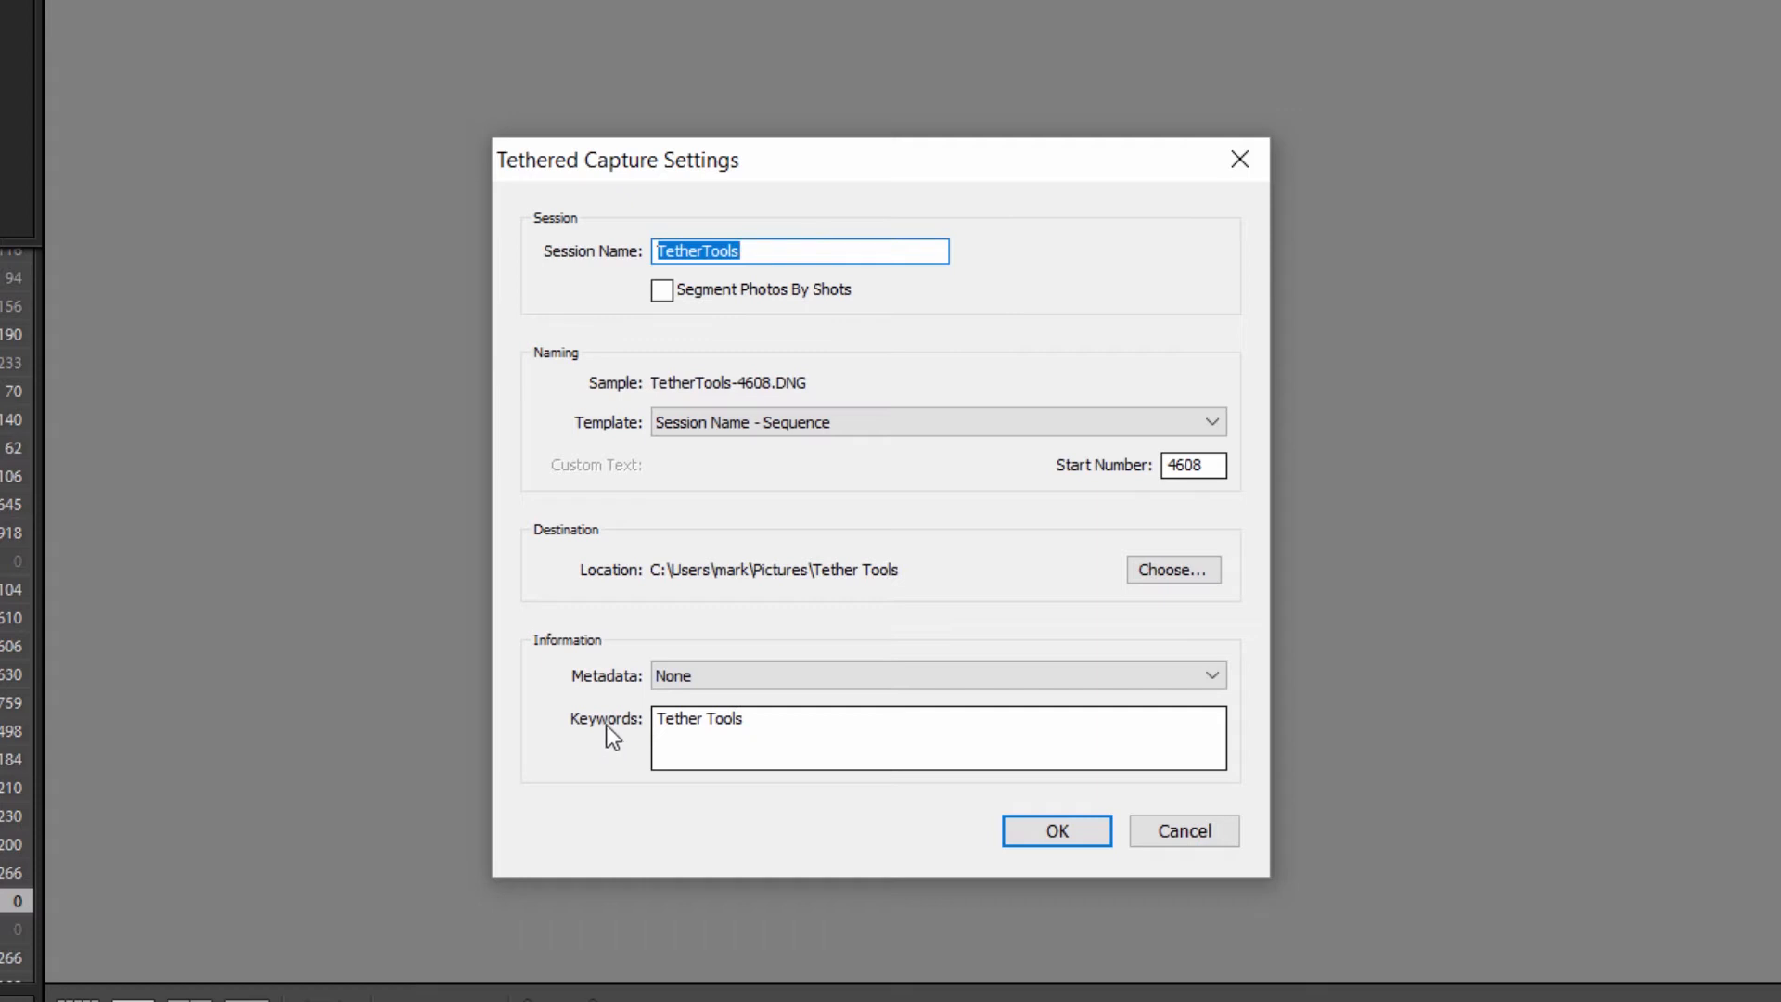
mouse_move(671, 676)
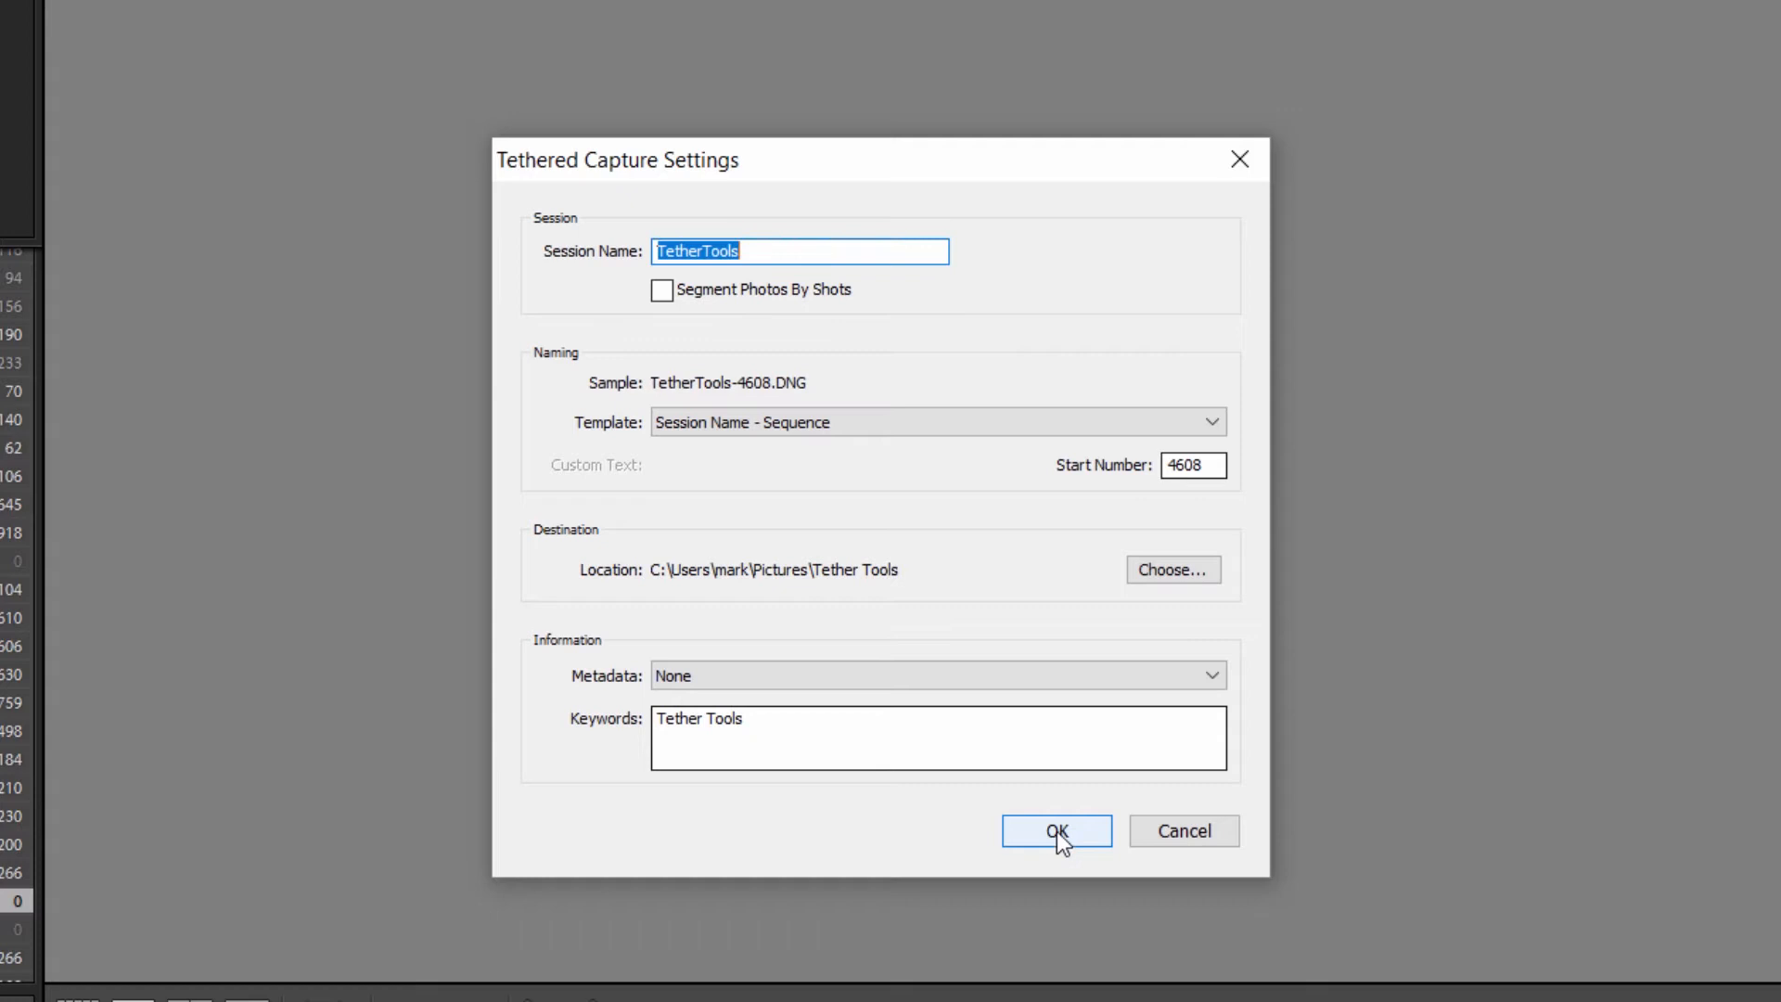
Step: Confirm the session settings so the capture bar shows the Canon EOS 5D Mark III
click(1053, 832)
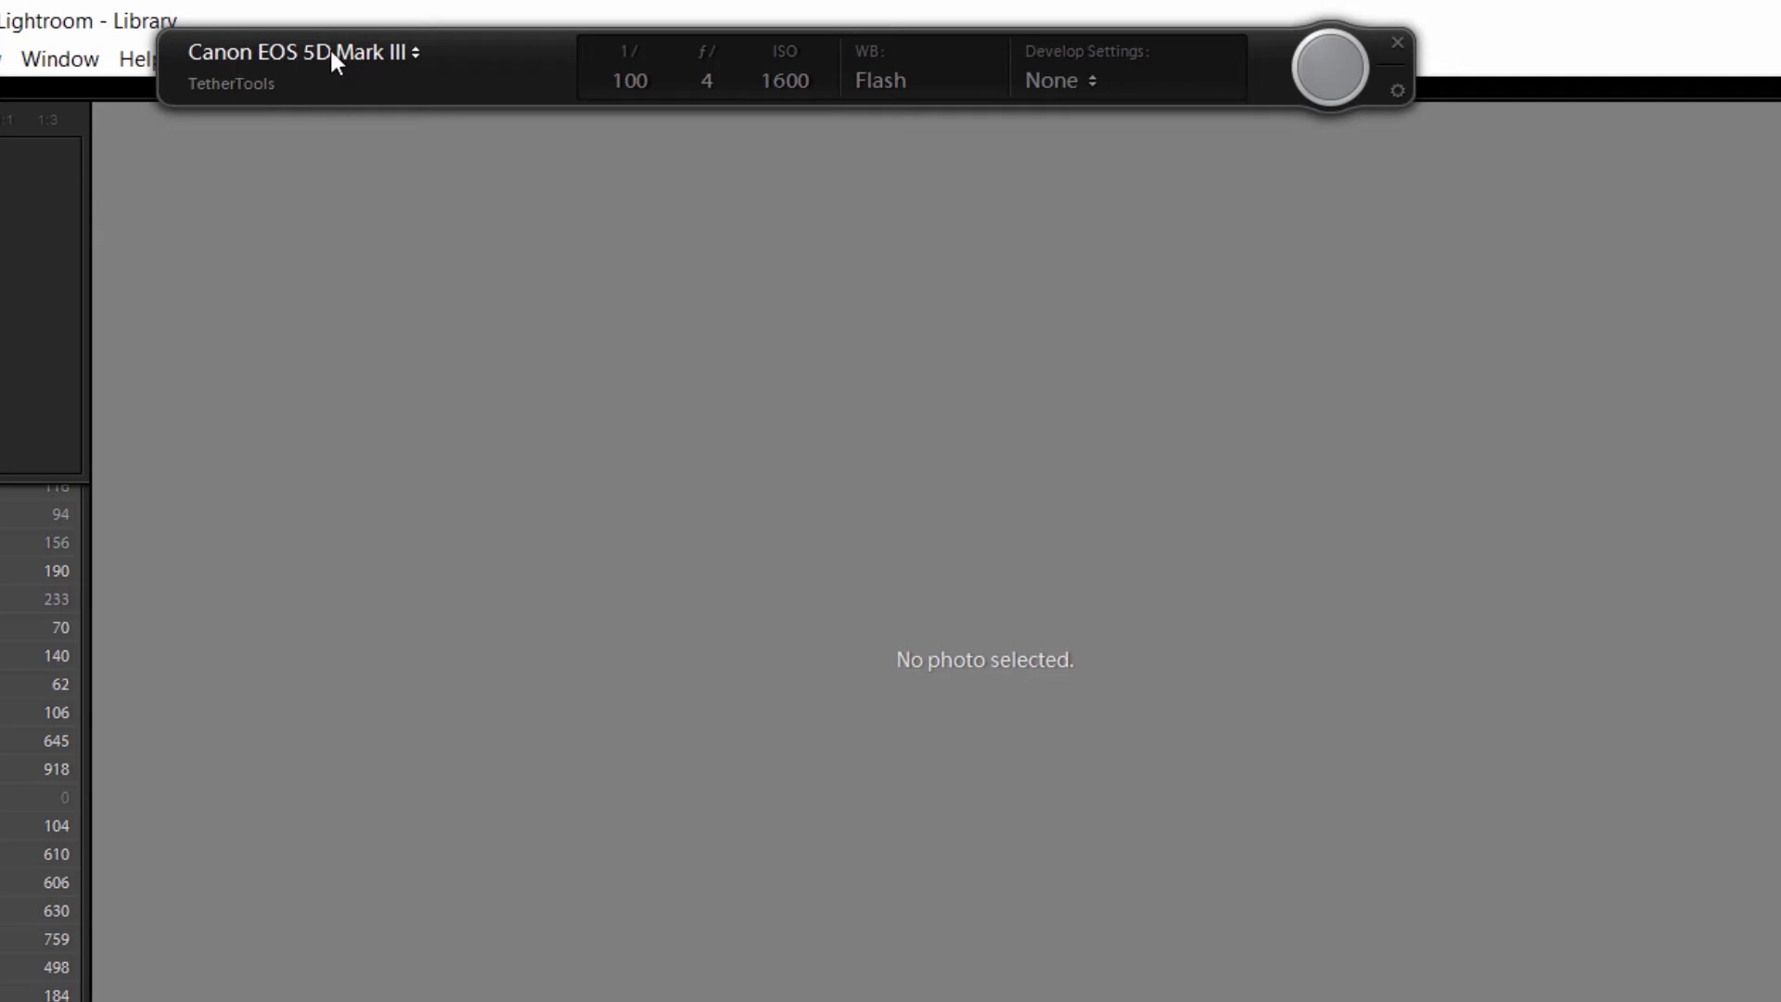
mouse_move(661, 101)
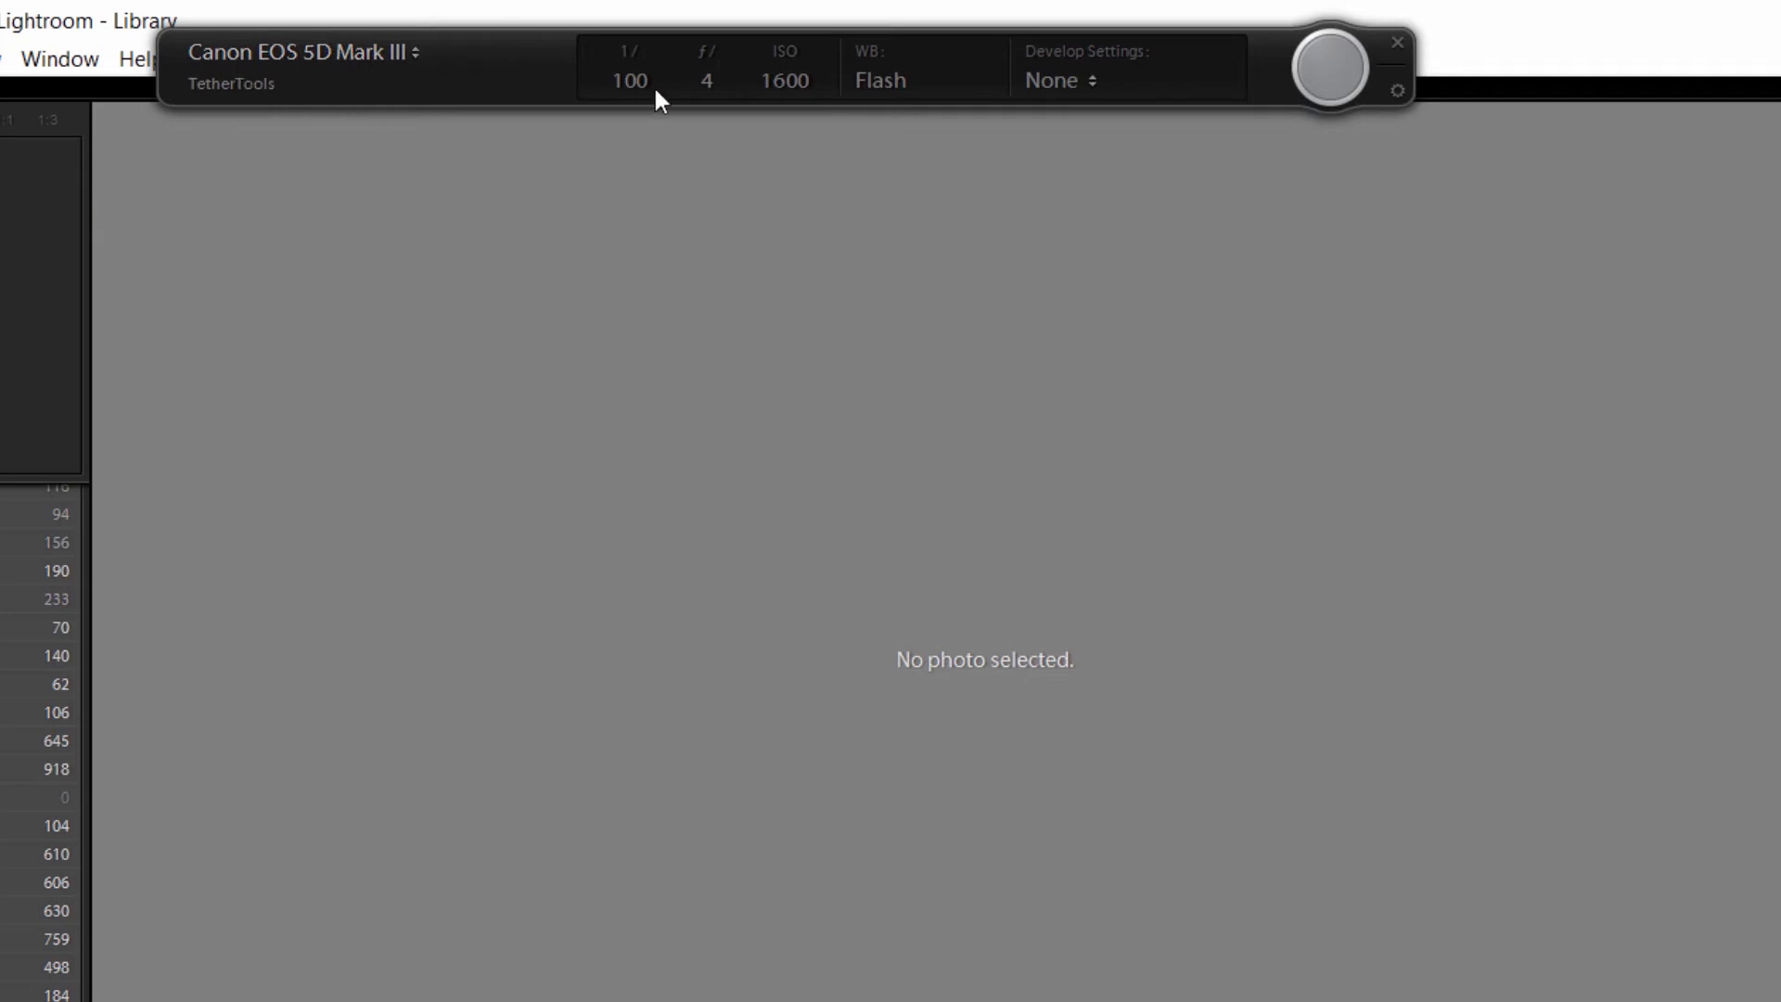
mouse_move(750, 95)
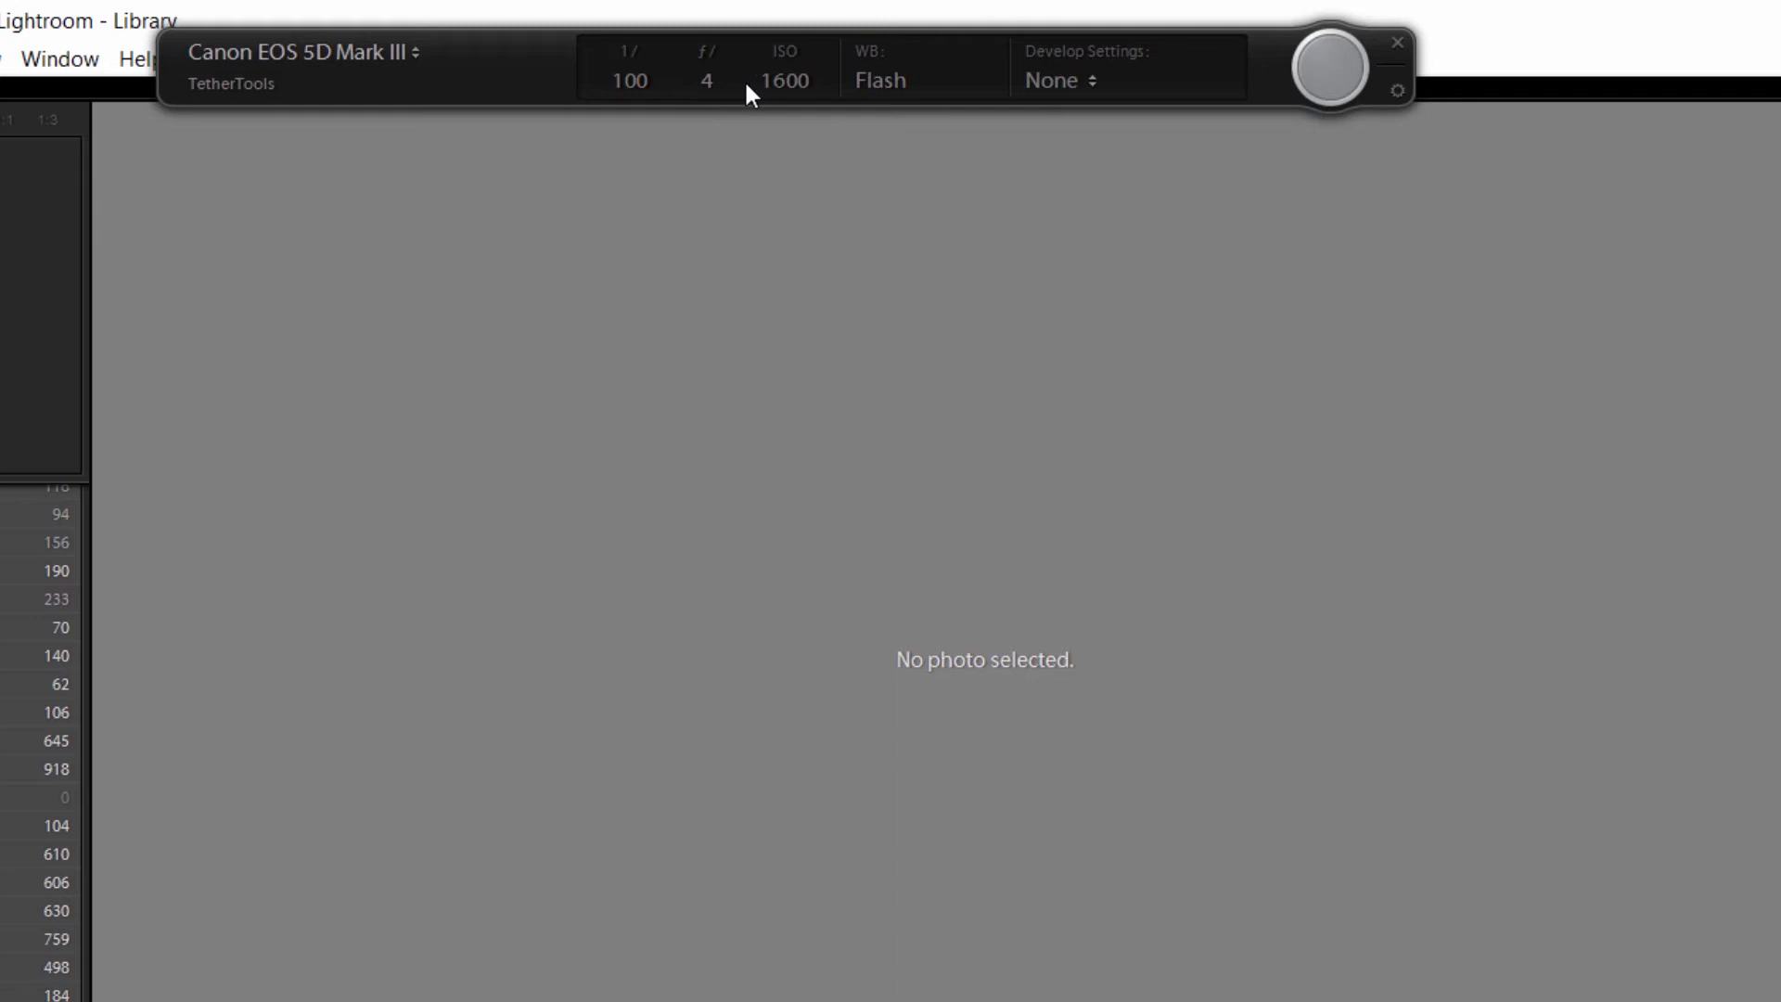
mouse_move(938, 106)
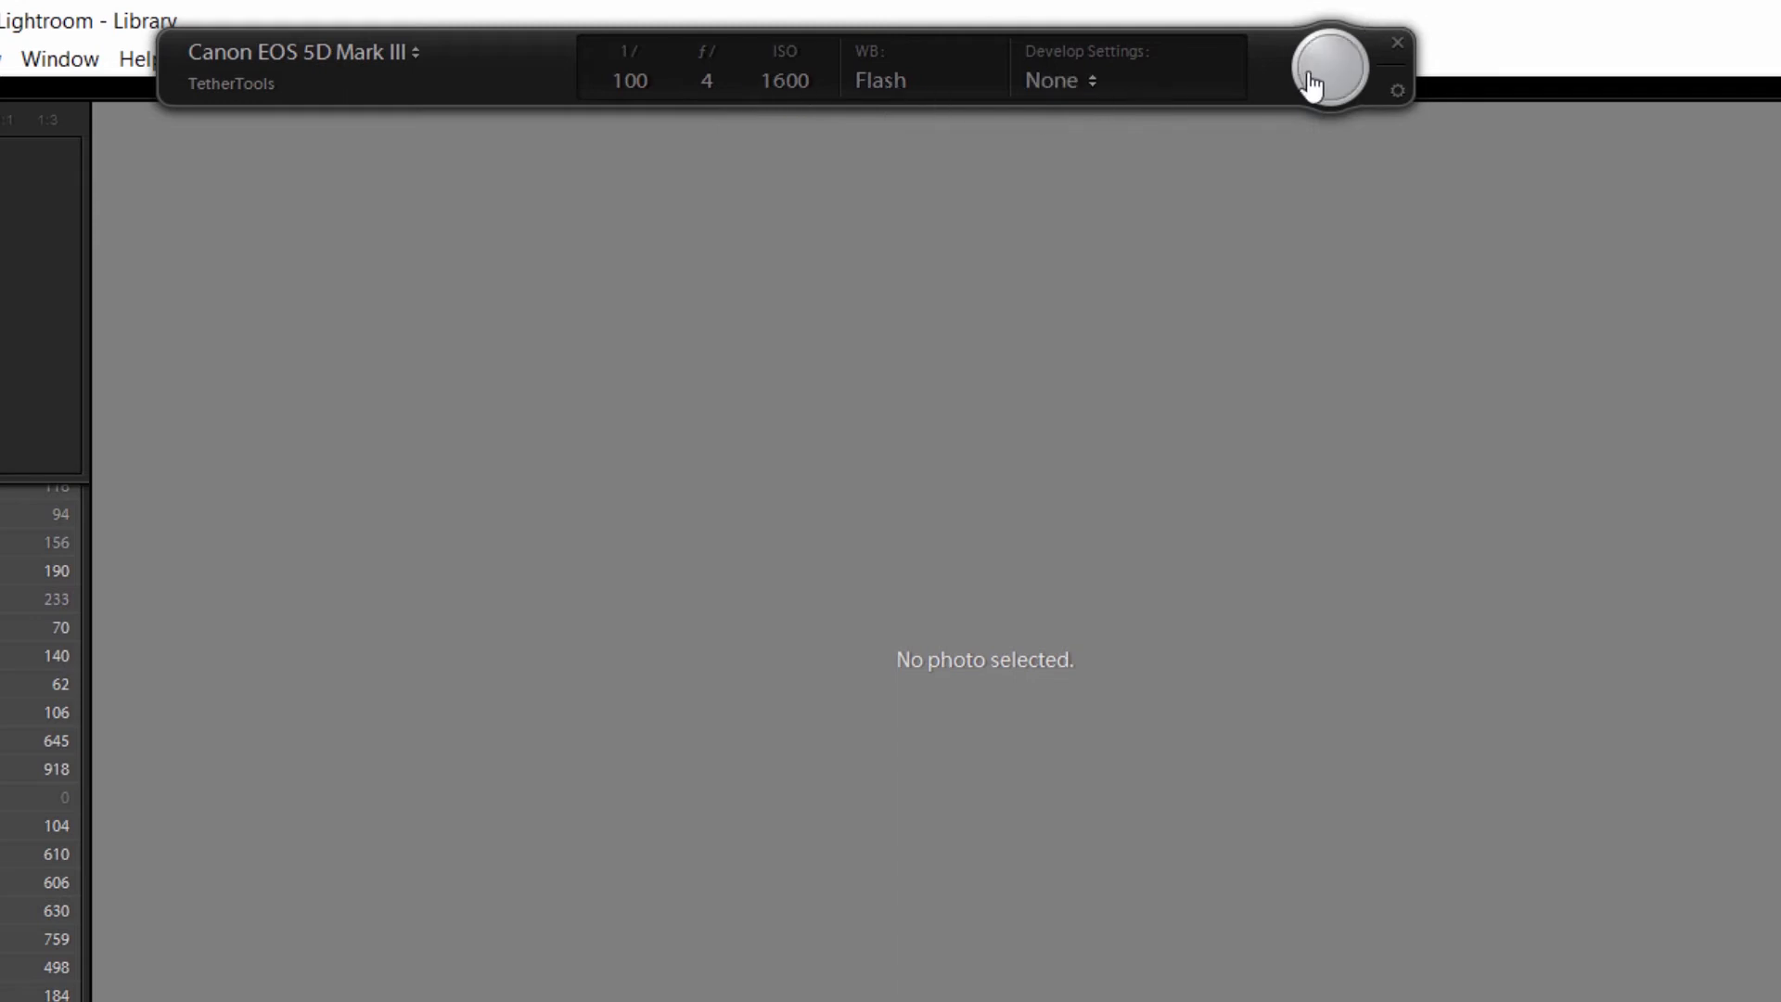
mouse_move(1337, 78)
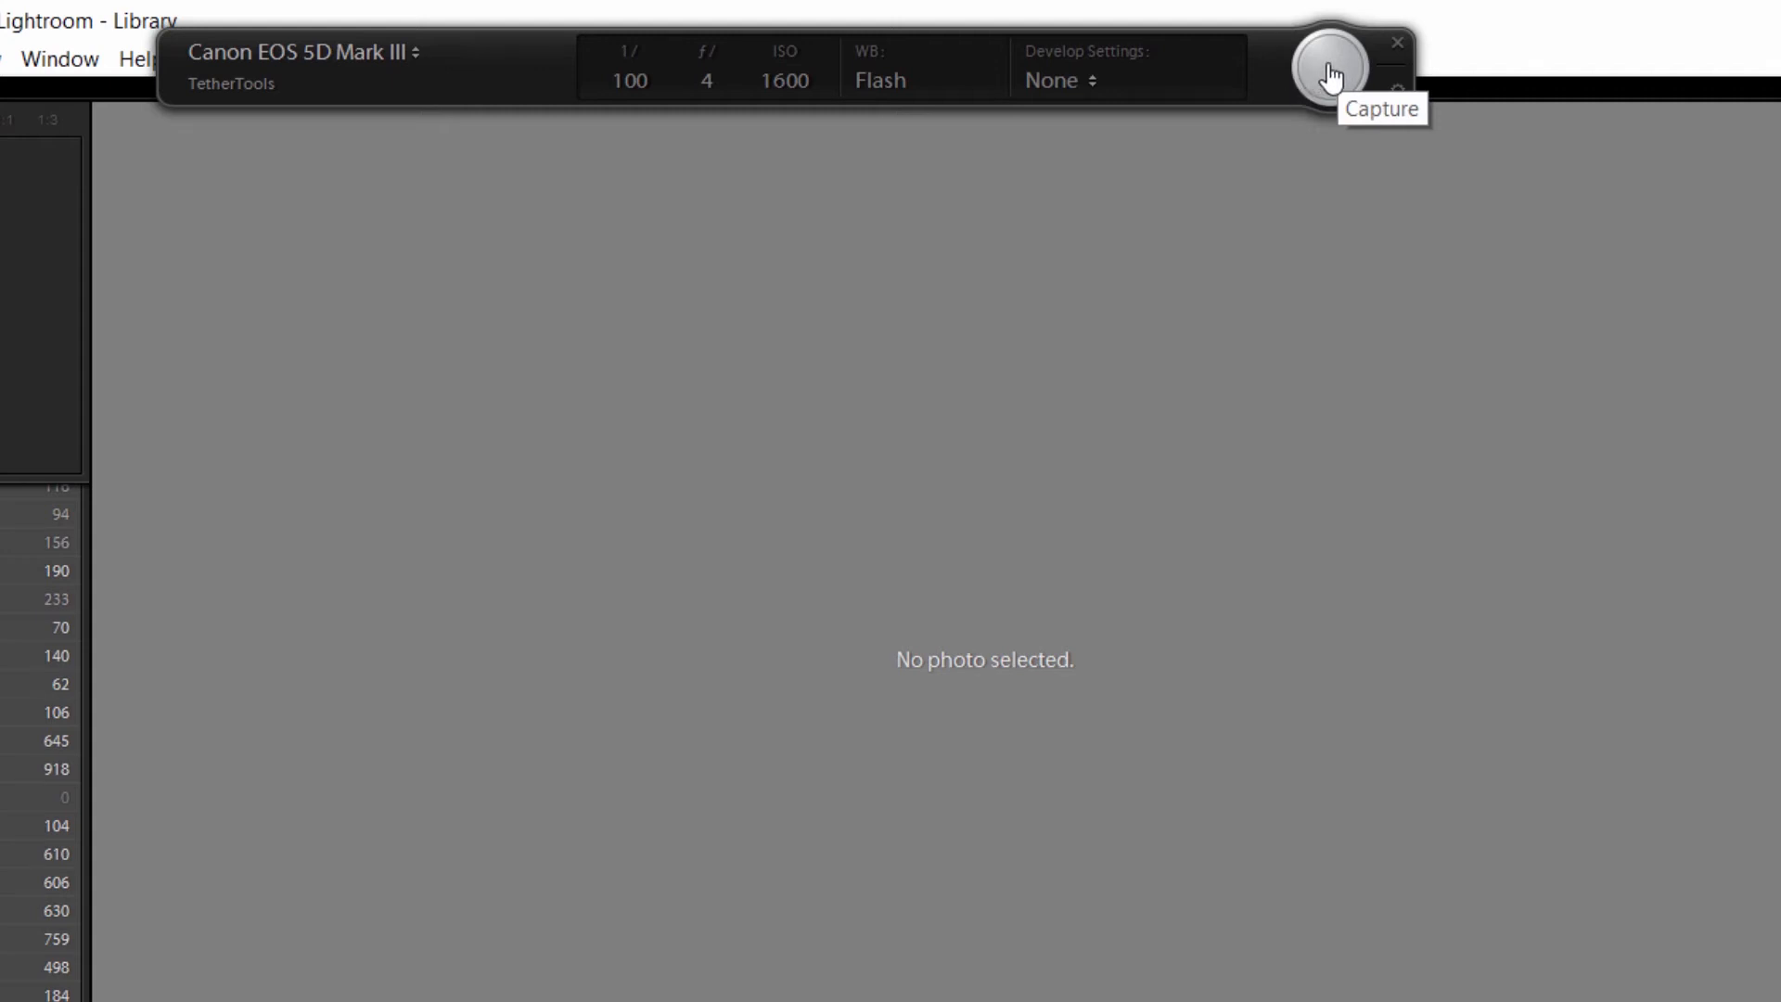
mouse_move(1330, 78)
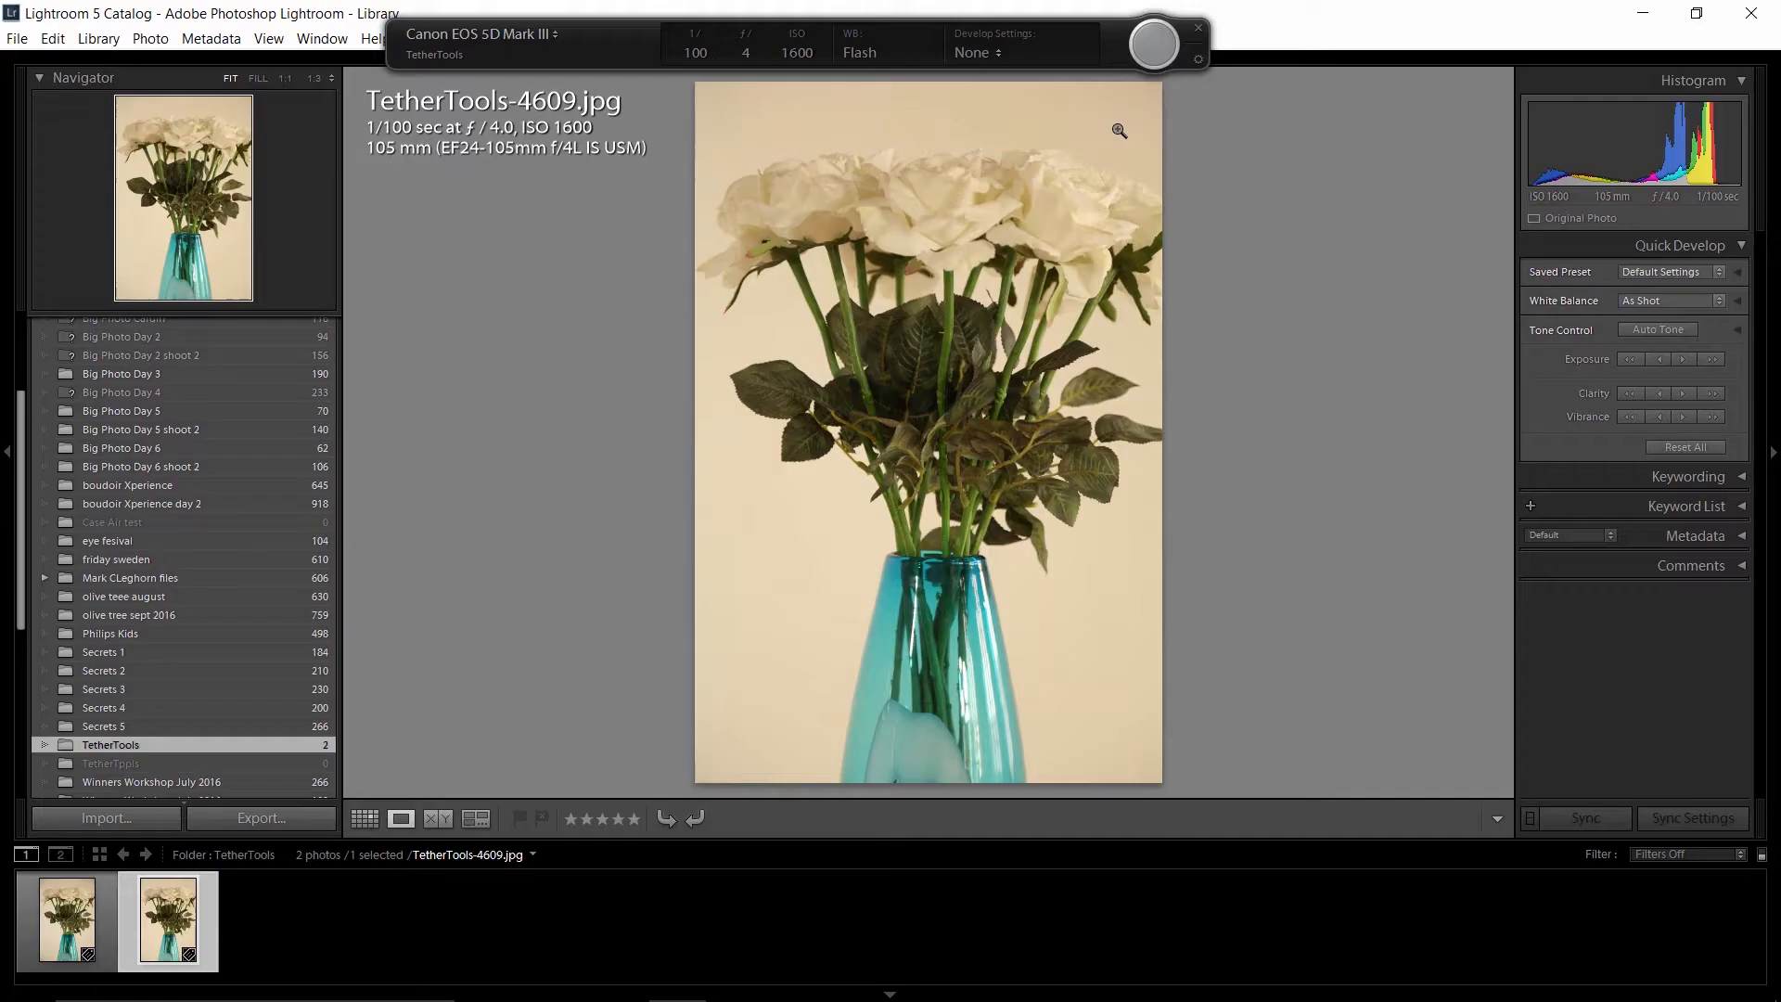
mouse_move(912, 319)
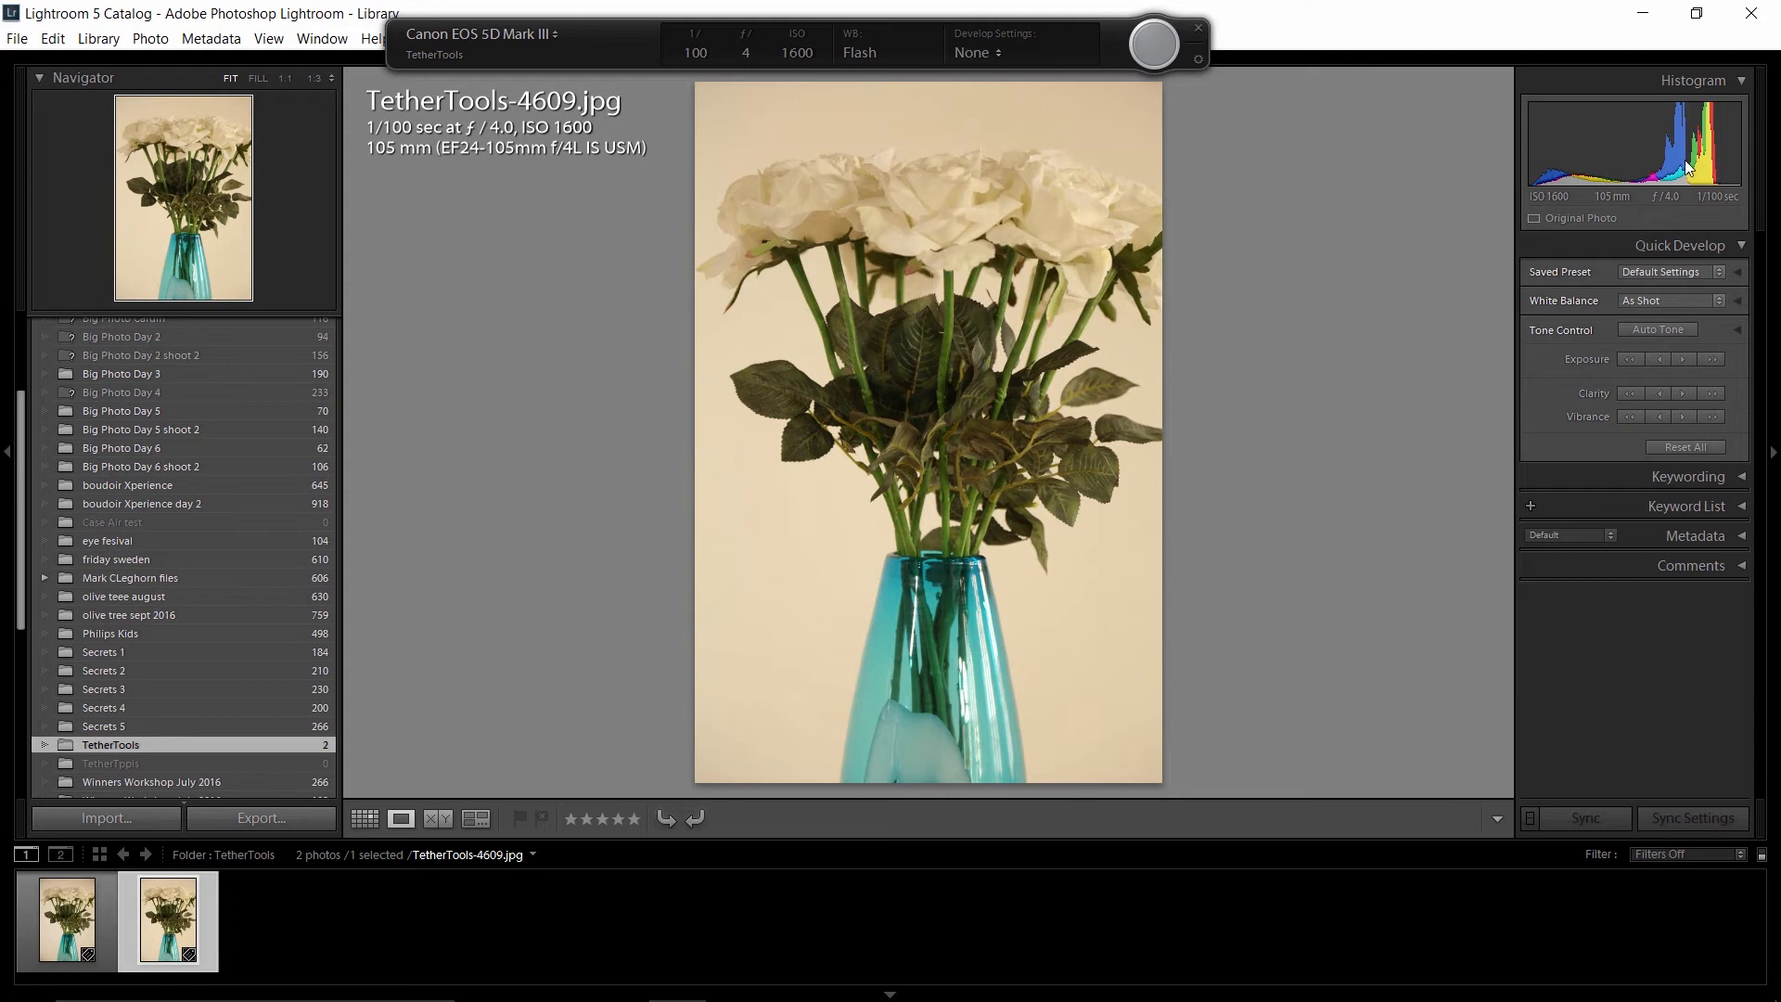
mouse_move(1692, 172)
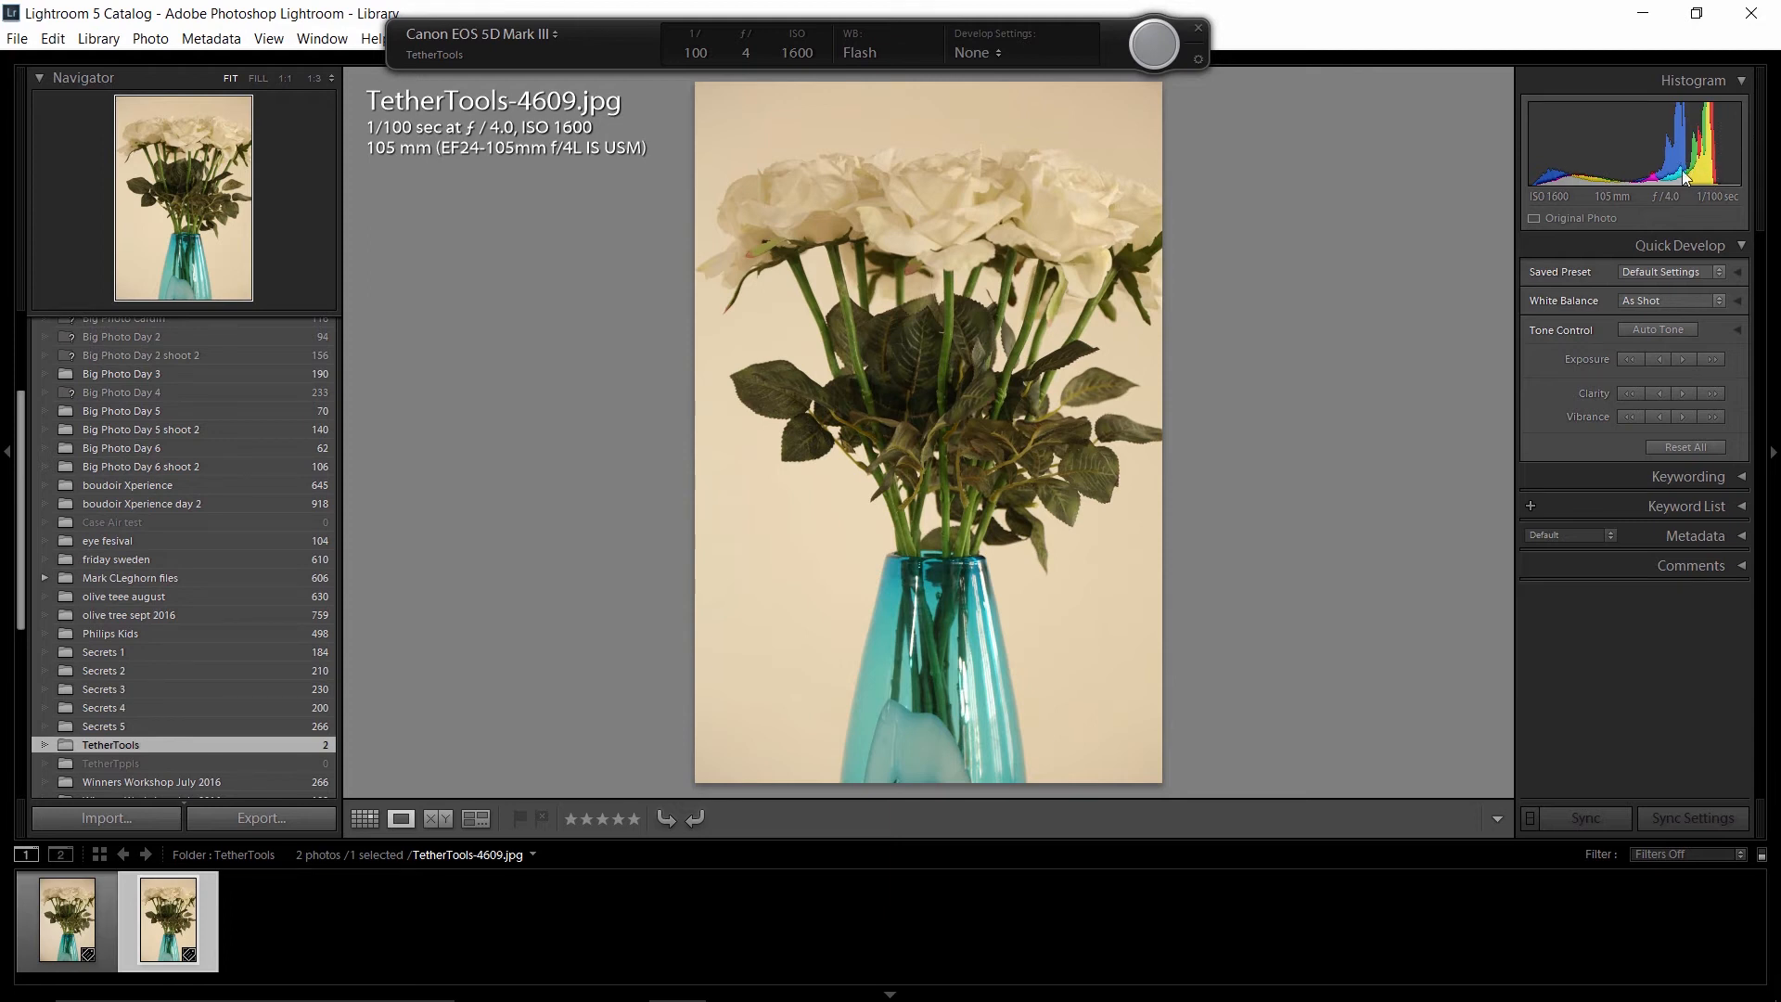
mouse_move(946, 341)
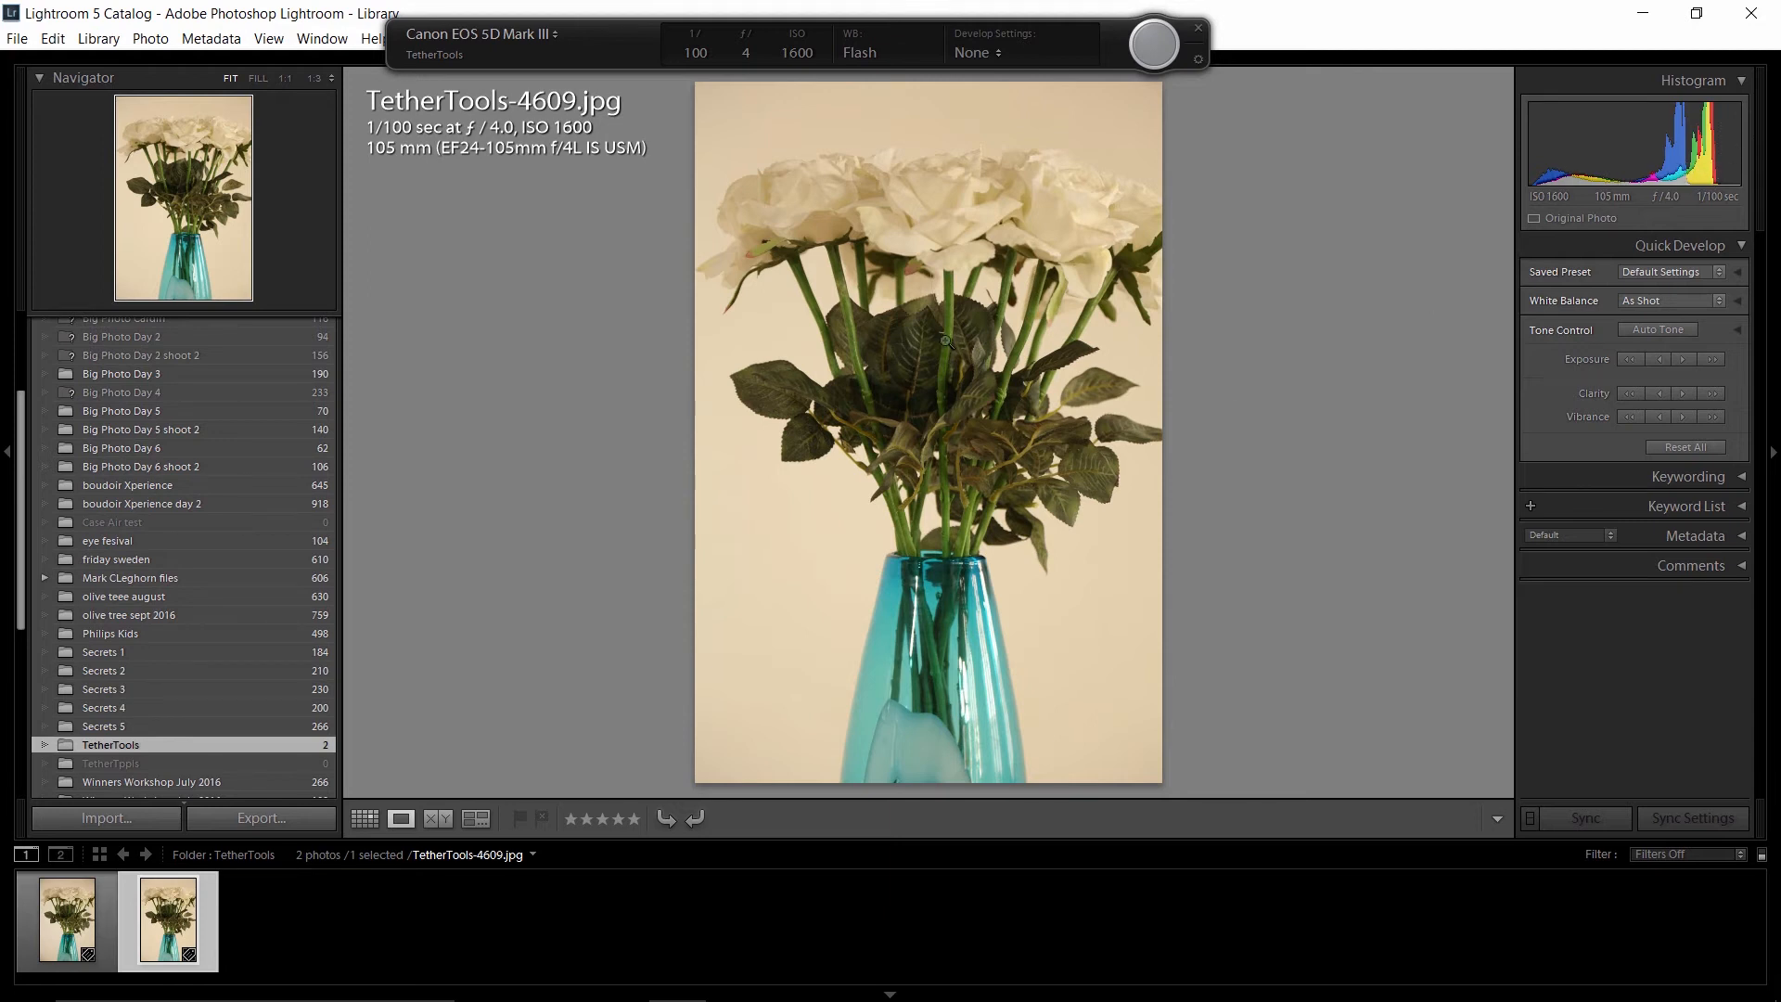
Step: Zoom the imported TetherTools-4609.jpg roses shot to 1:1 on the leaves
click(944, 340)
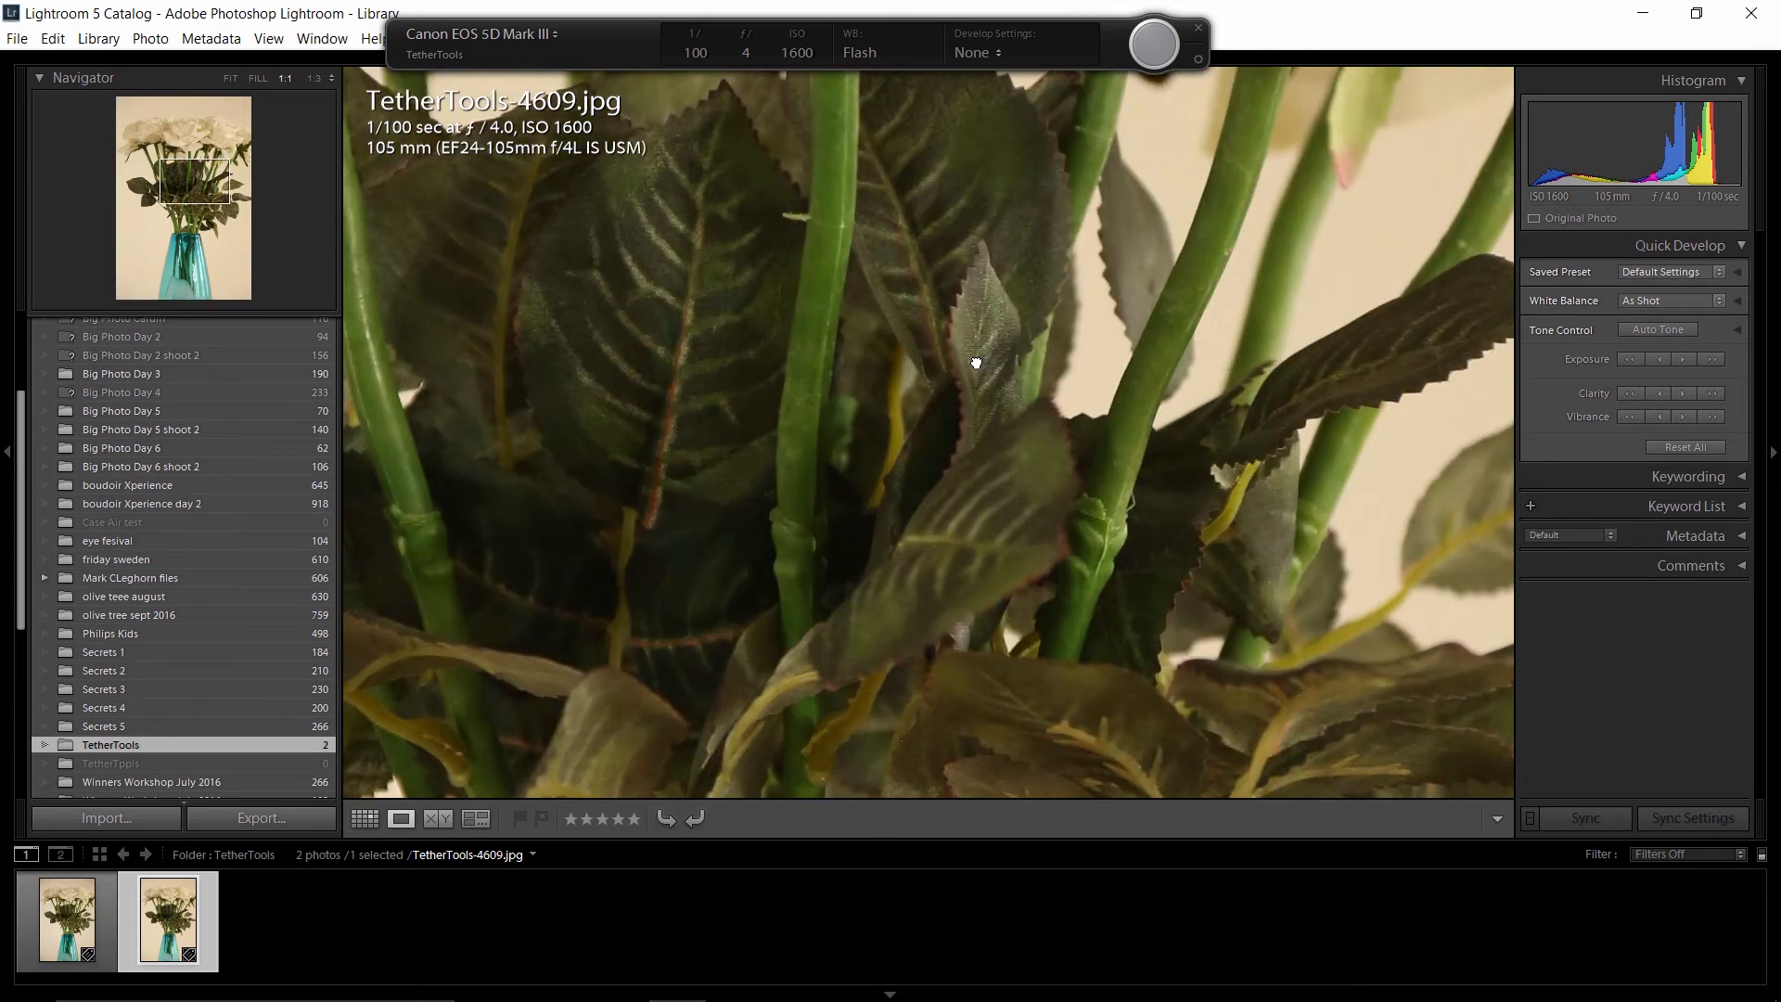
mouse_move(987, 330)
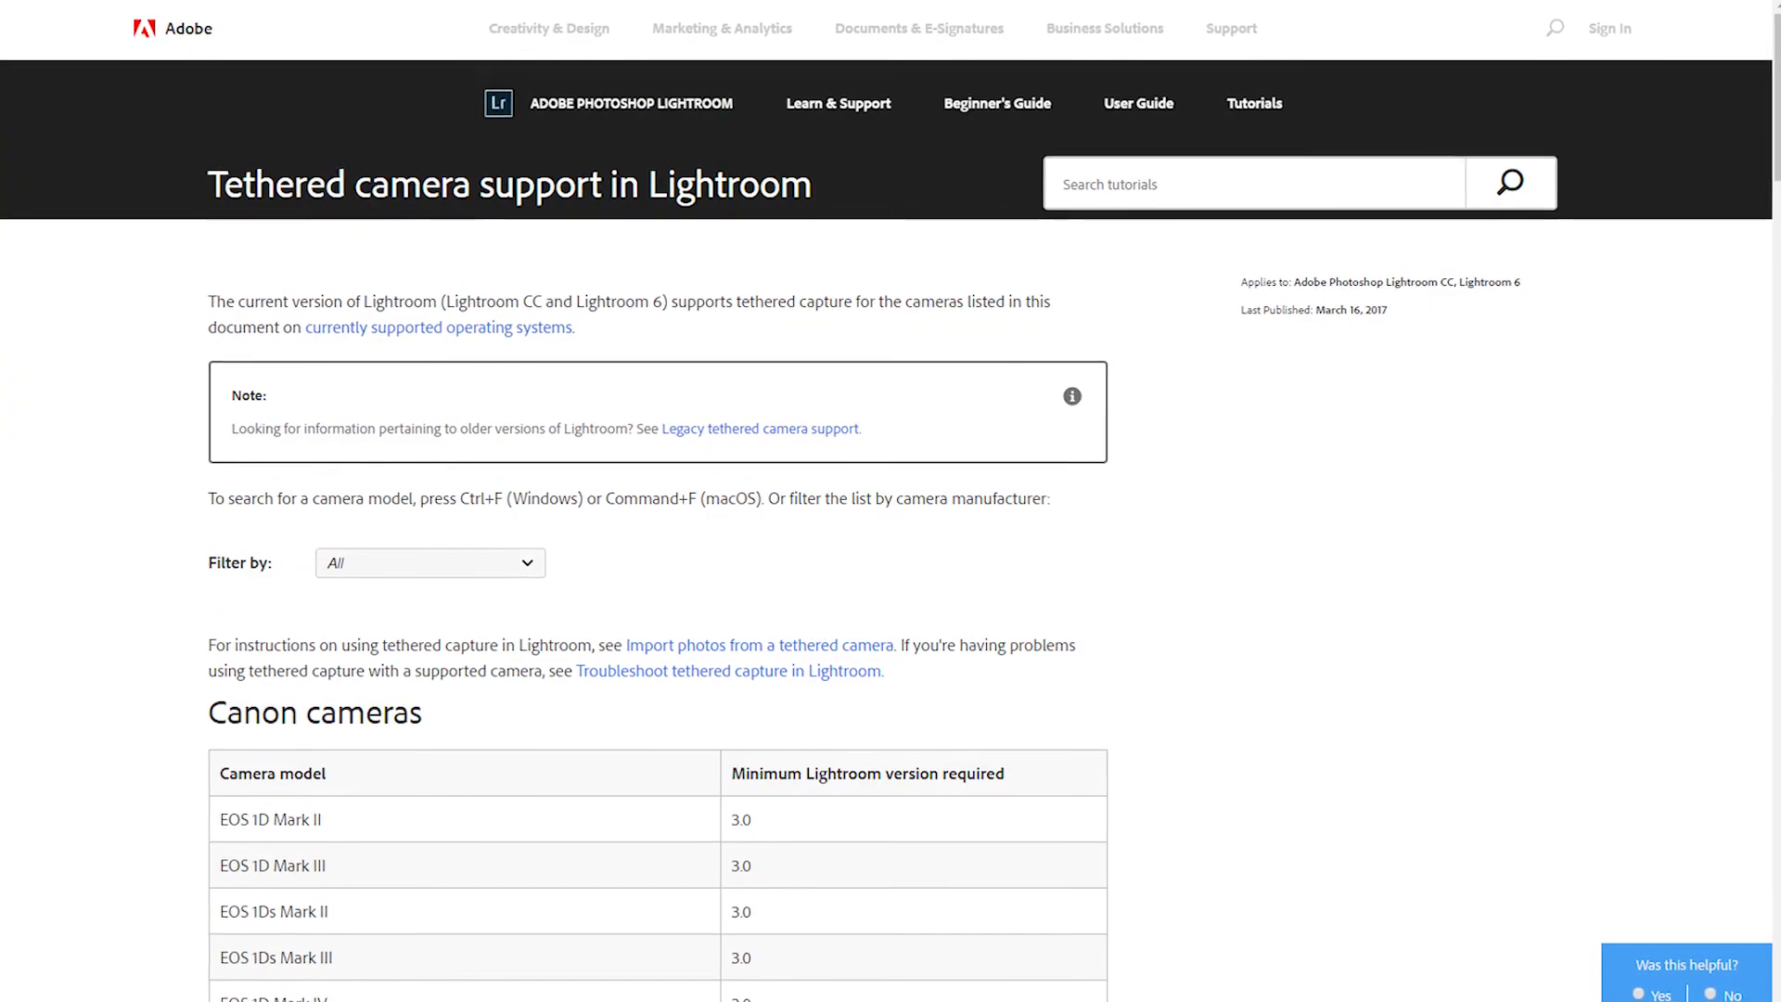
Step: Navigate to the Tether Tools cables page with its cable finder
click(428, 562)
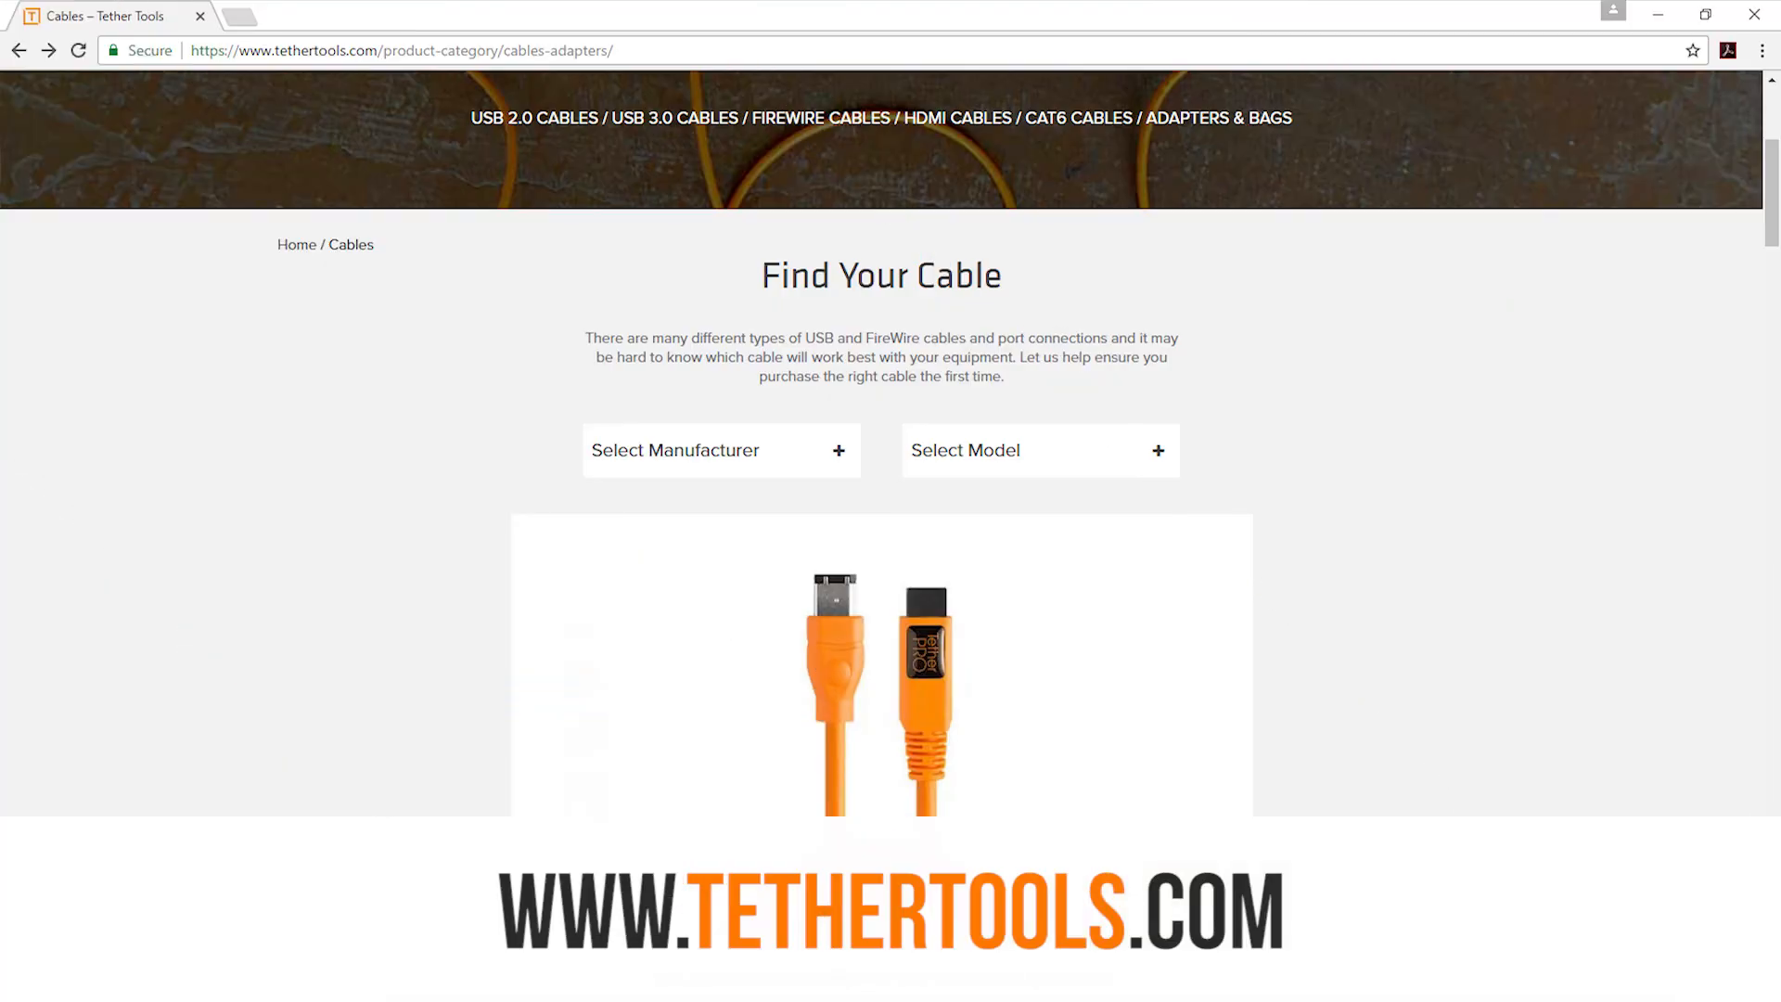
Step: Choose Sony in the cable finder and scroll to the free digital guides
click(721, 449)
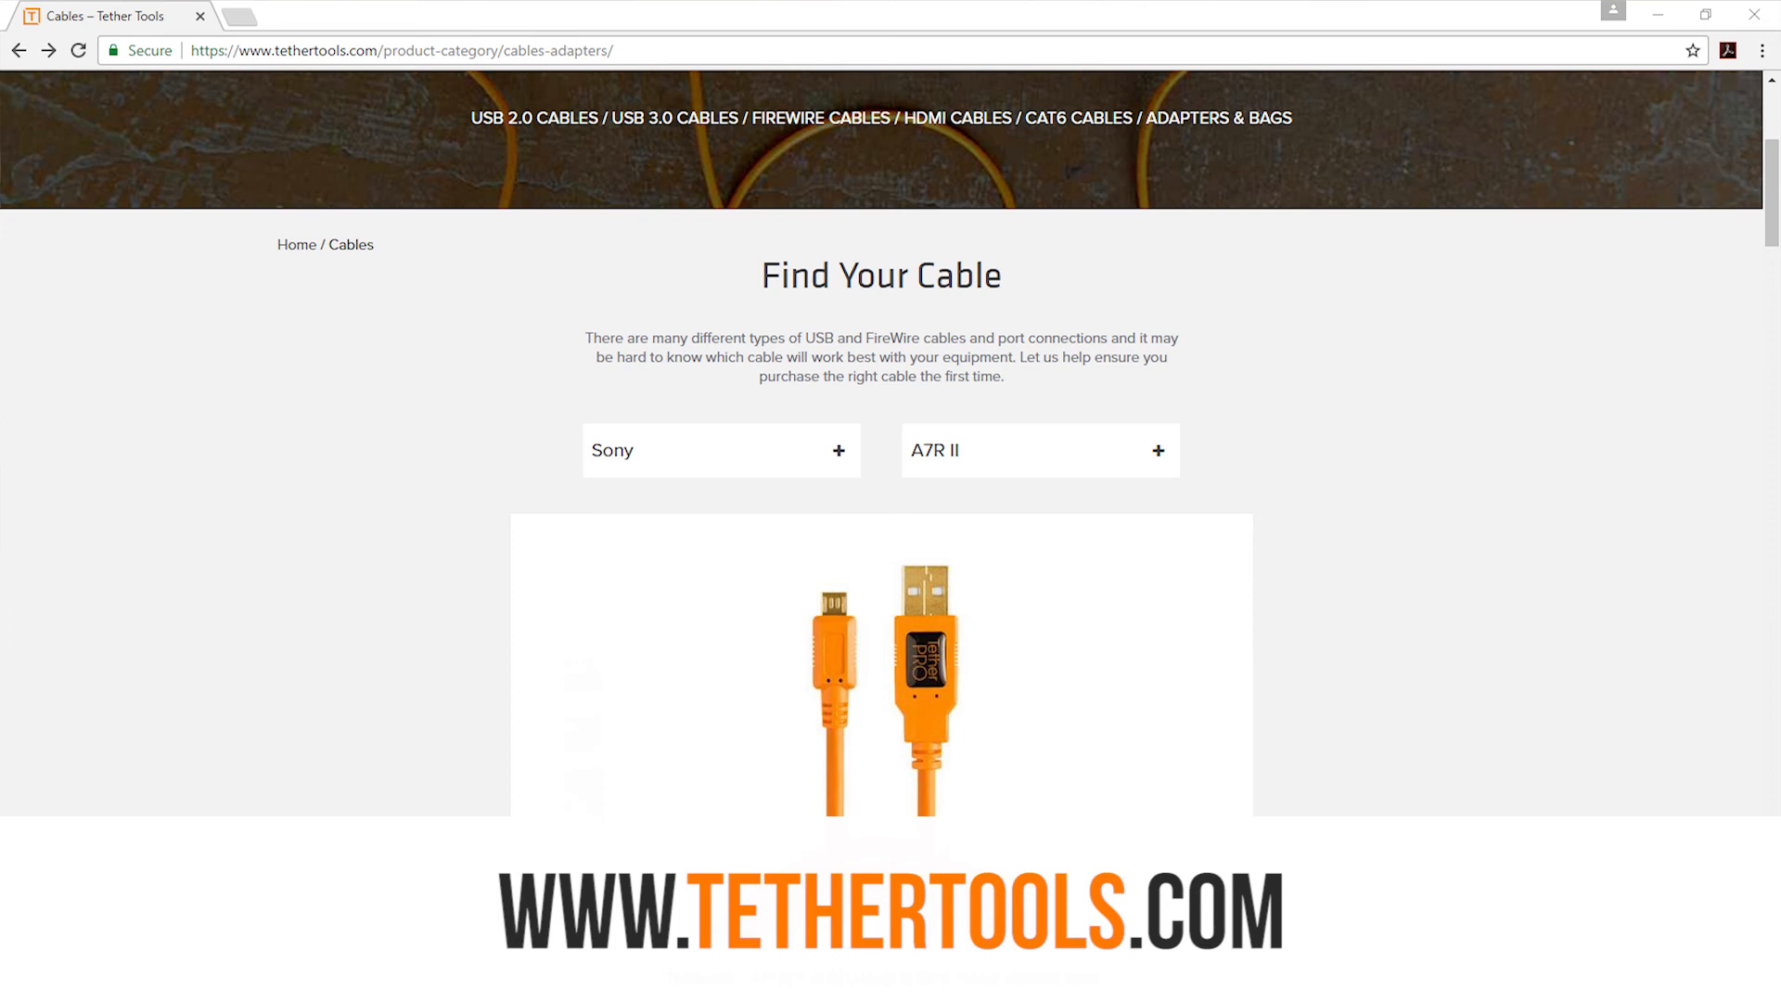
scroll(down, 3)
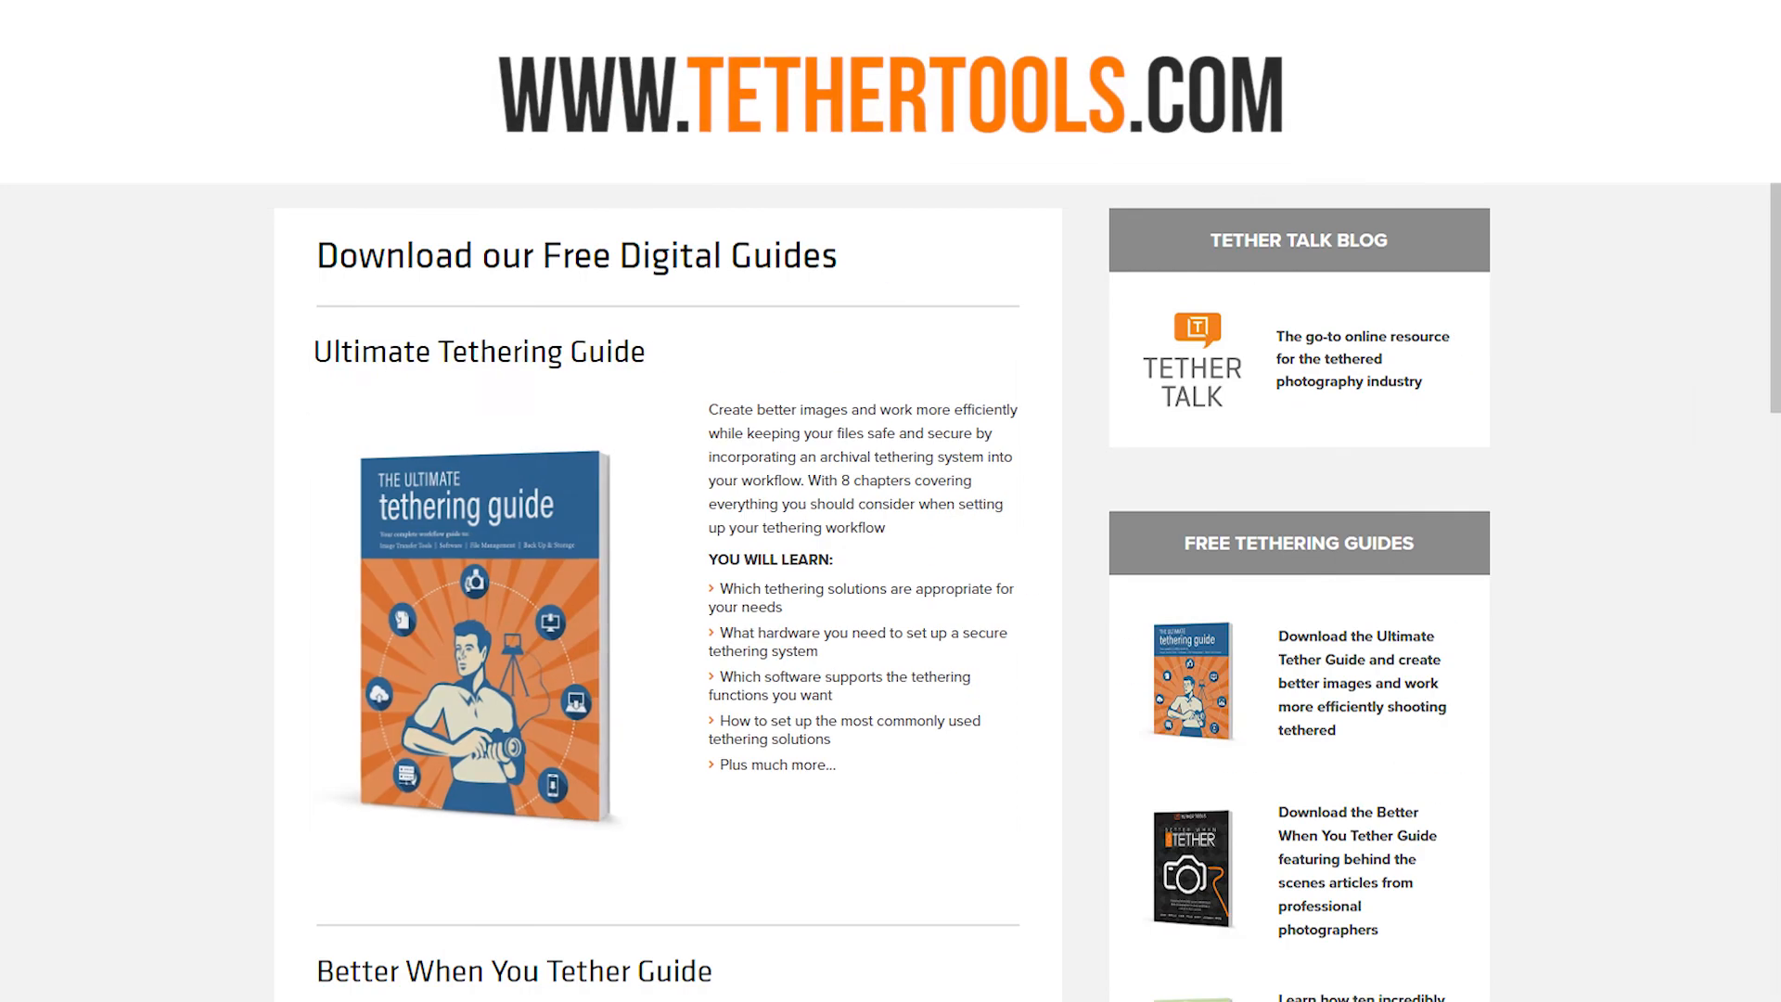